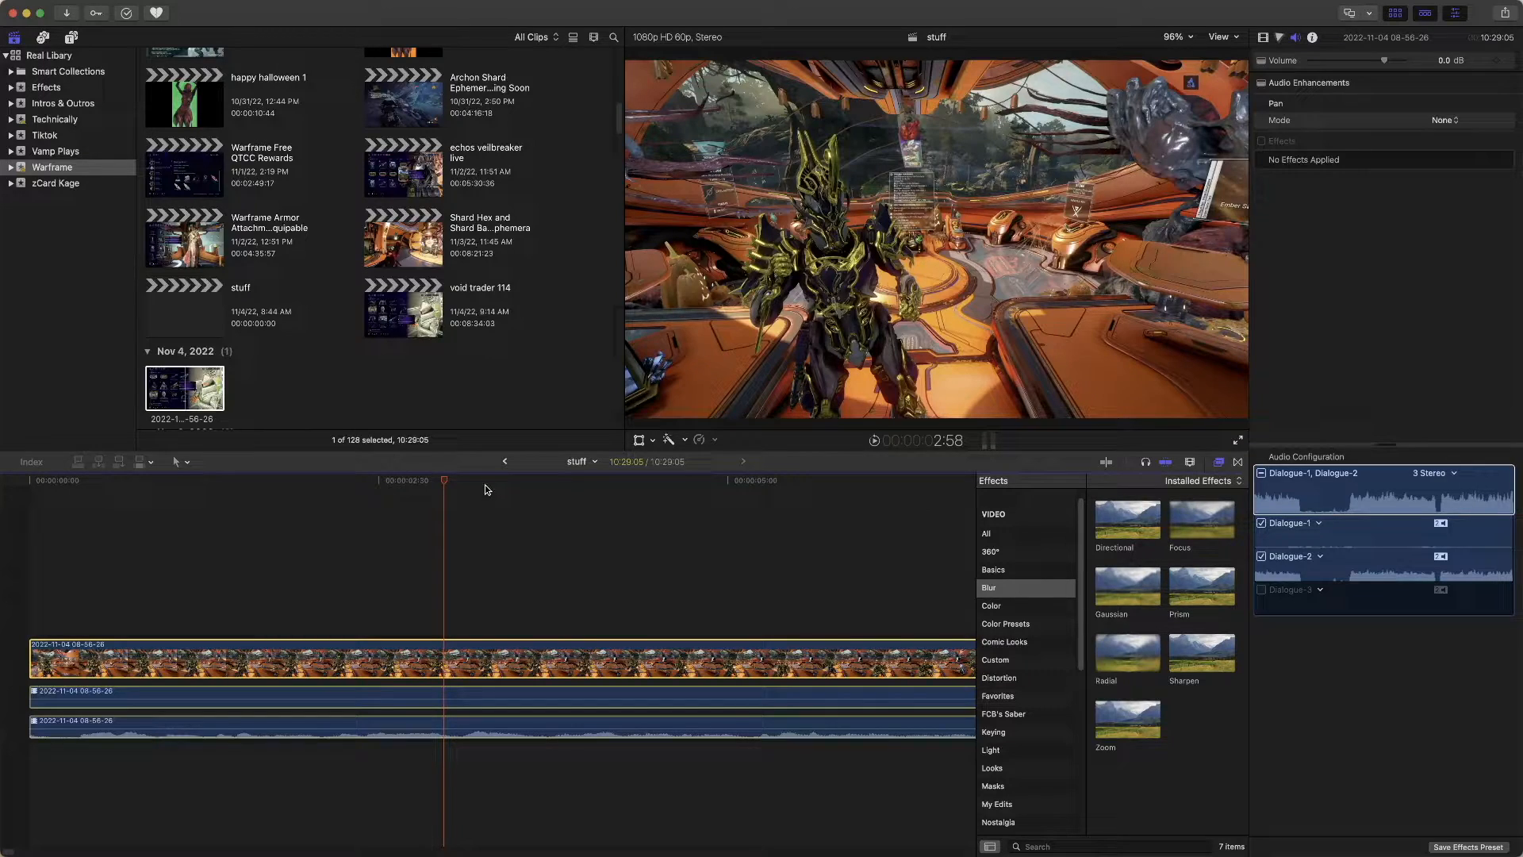
pyautogui.moveTo(514, 554)
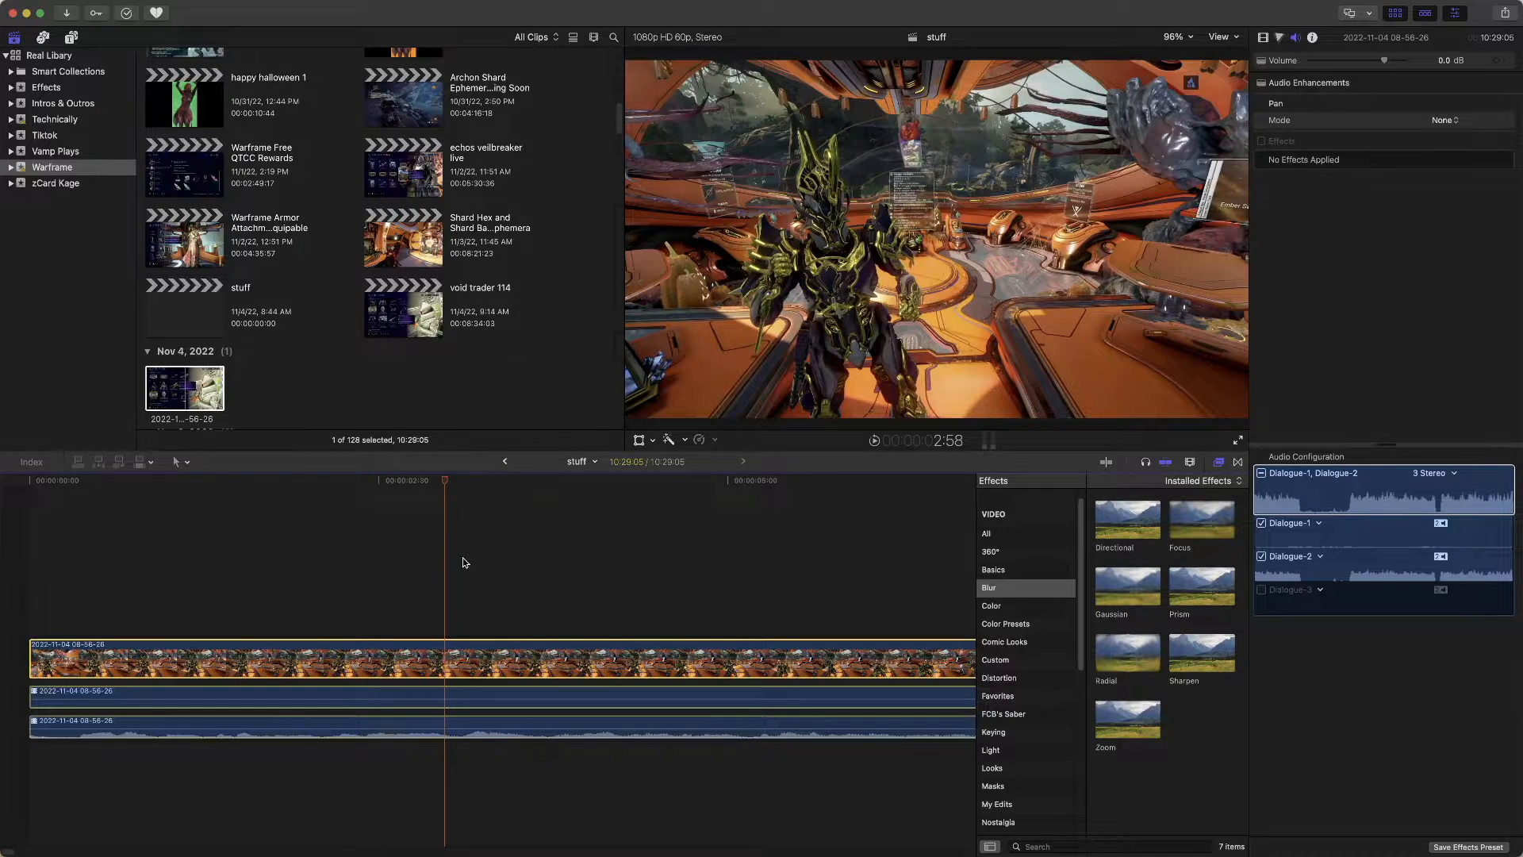
pyautogui.moveTo(381, 498)
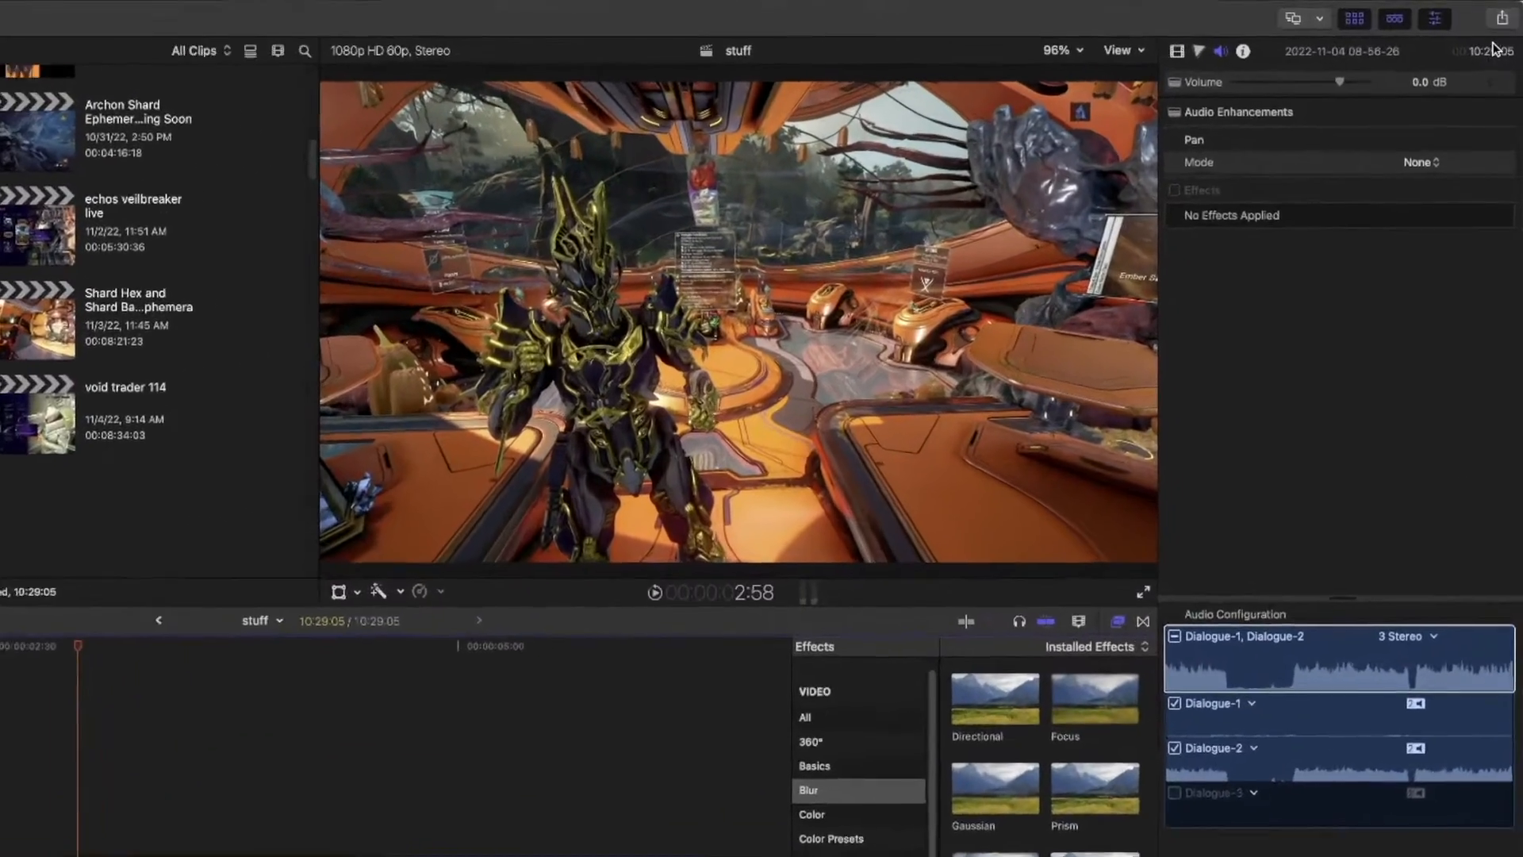
# Step: Show the share destinations for the project 'stuff' from the toolbar
pyautogui.click(1501, 17)
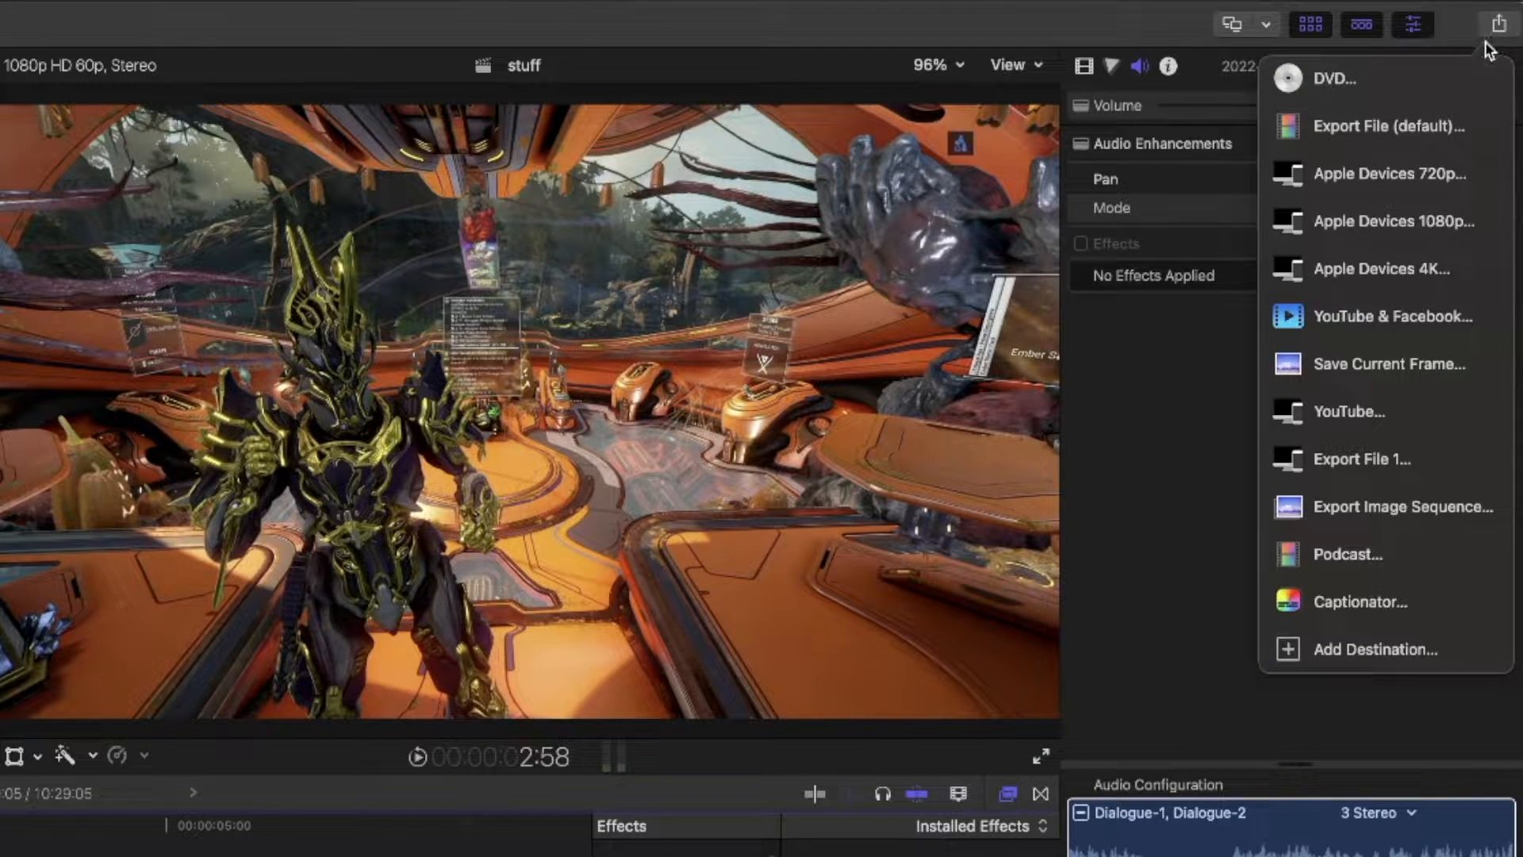
pyautogui.moveTo(1389, 126)
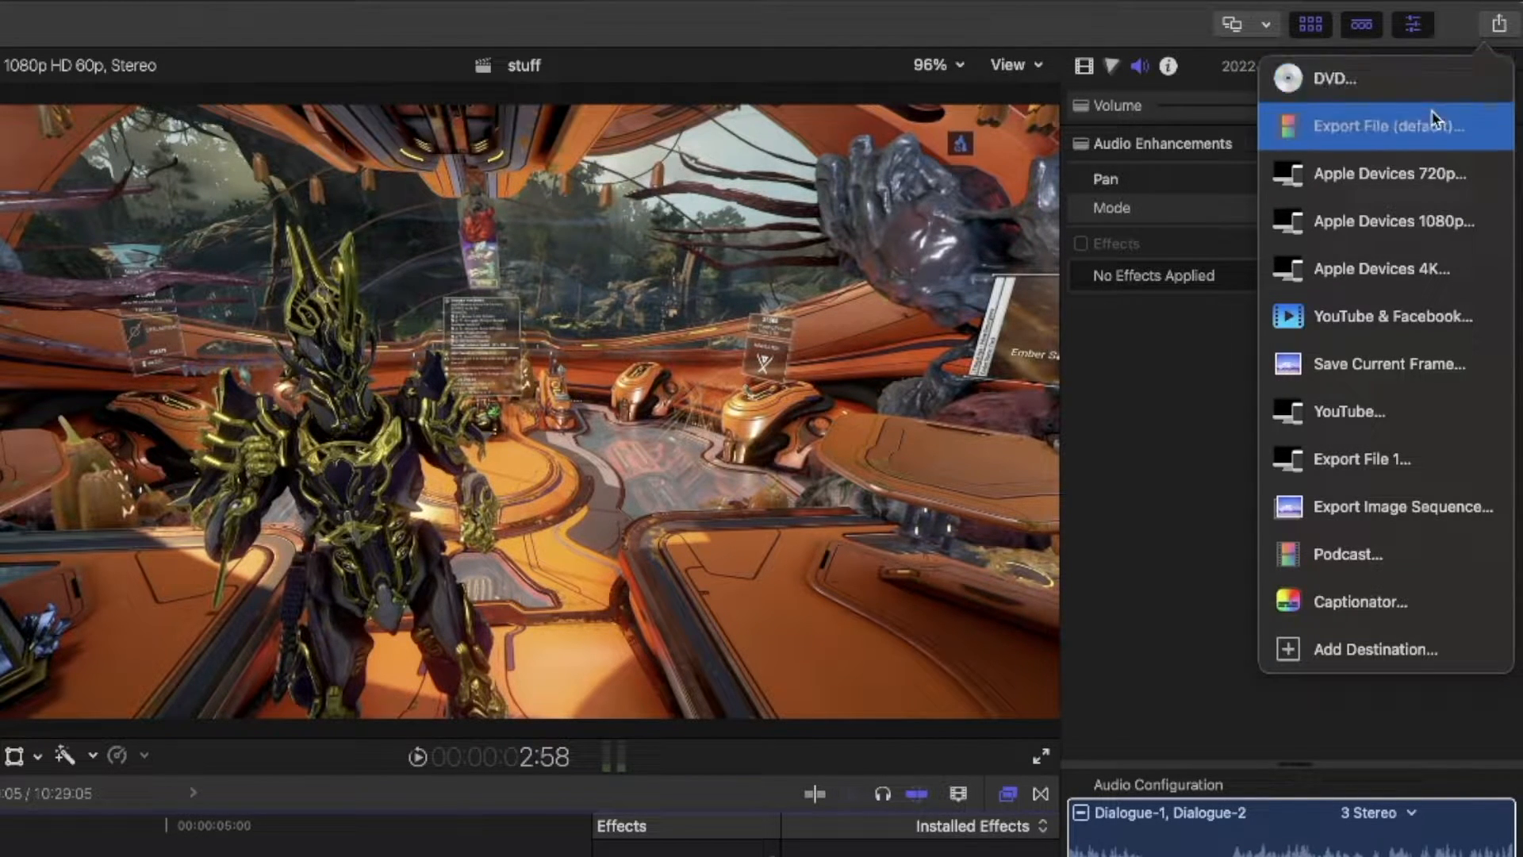
pyautogui.moveTo(1414, 136)
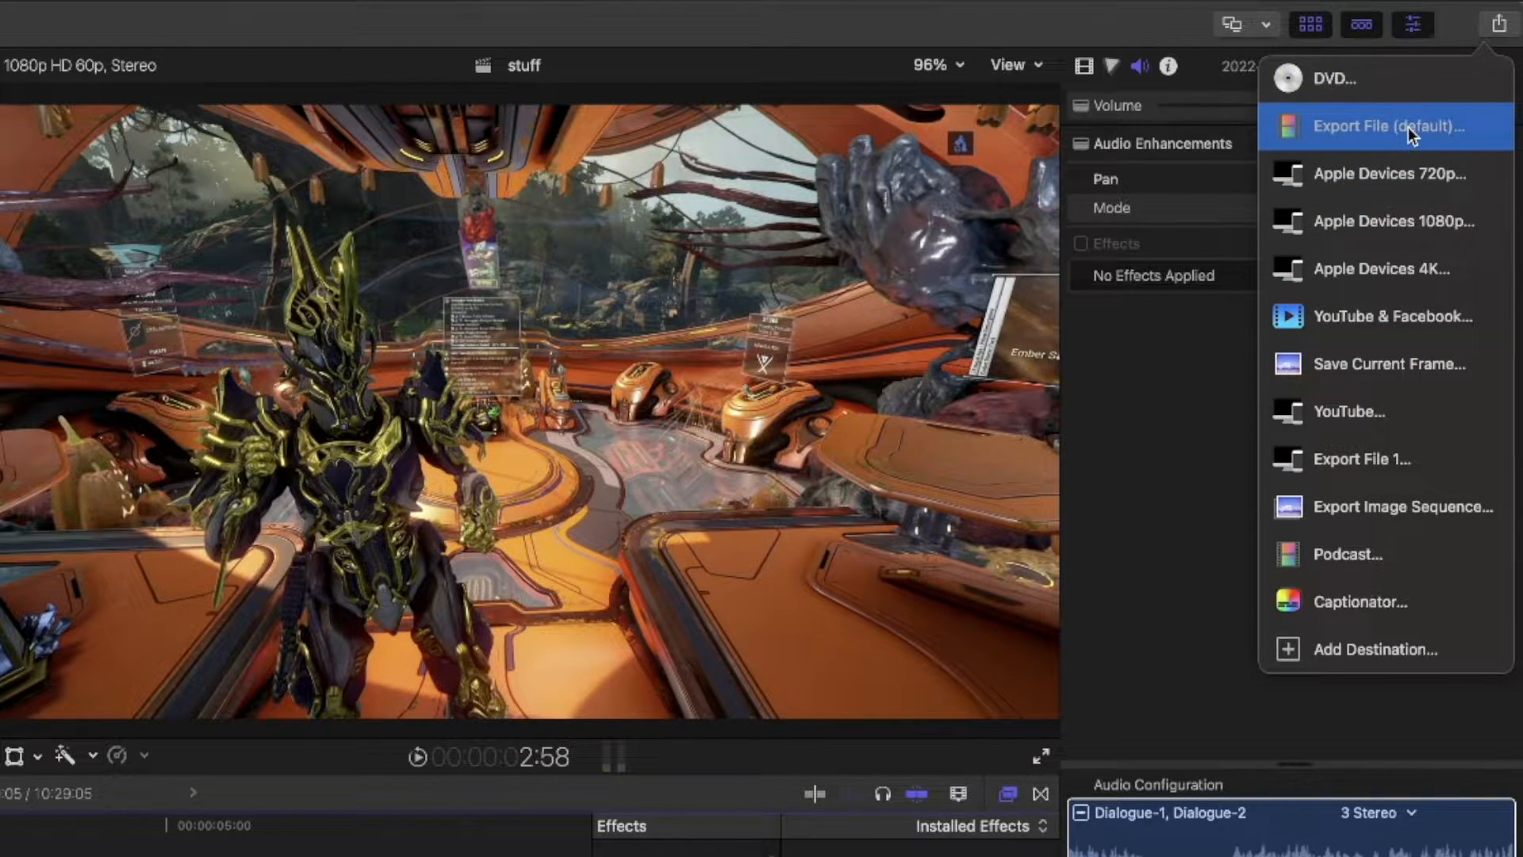
pyautogui.moveTo(1394, 137)
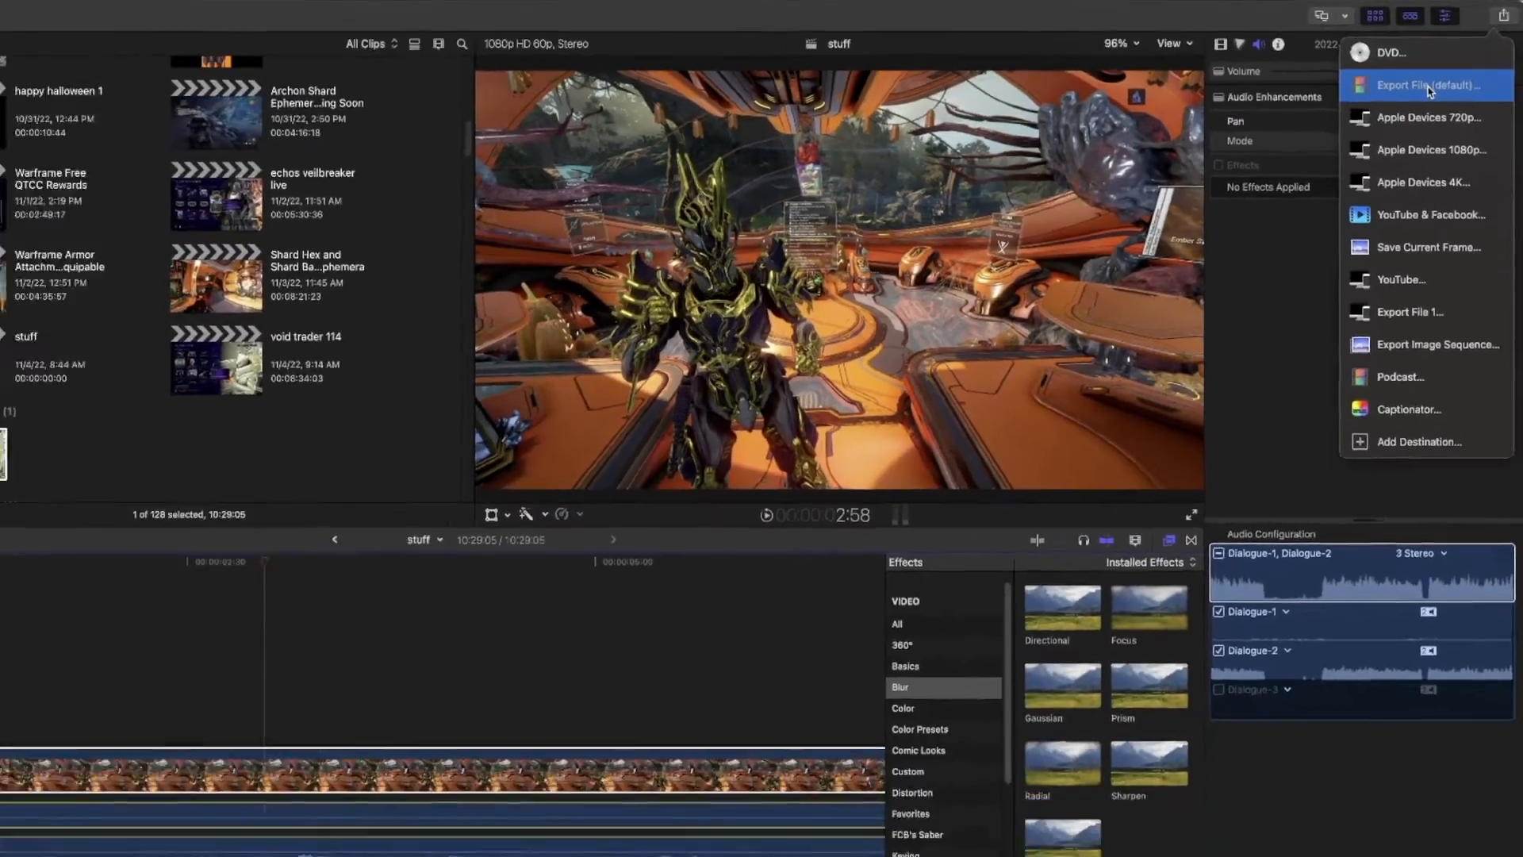
# Step: Open Export File (default) and view its ProRes 4444 1920x1080 settings
pyautogui.click(1427, 84)
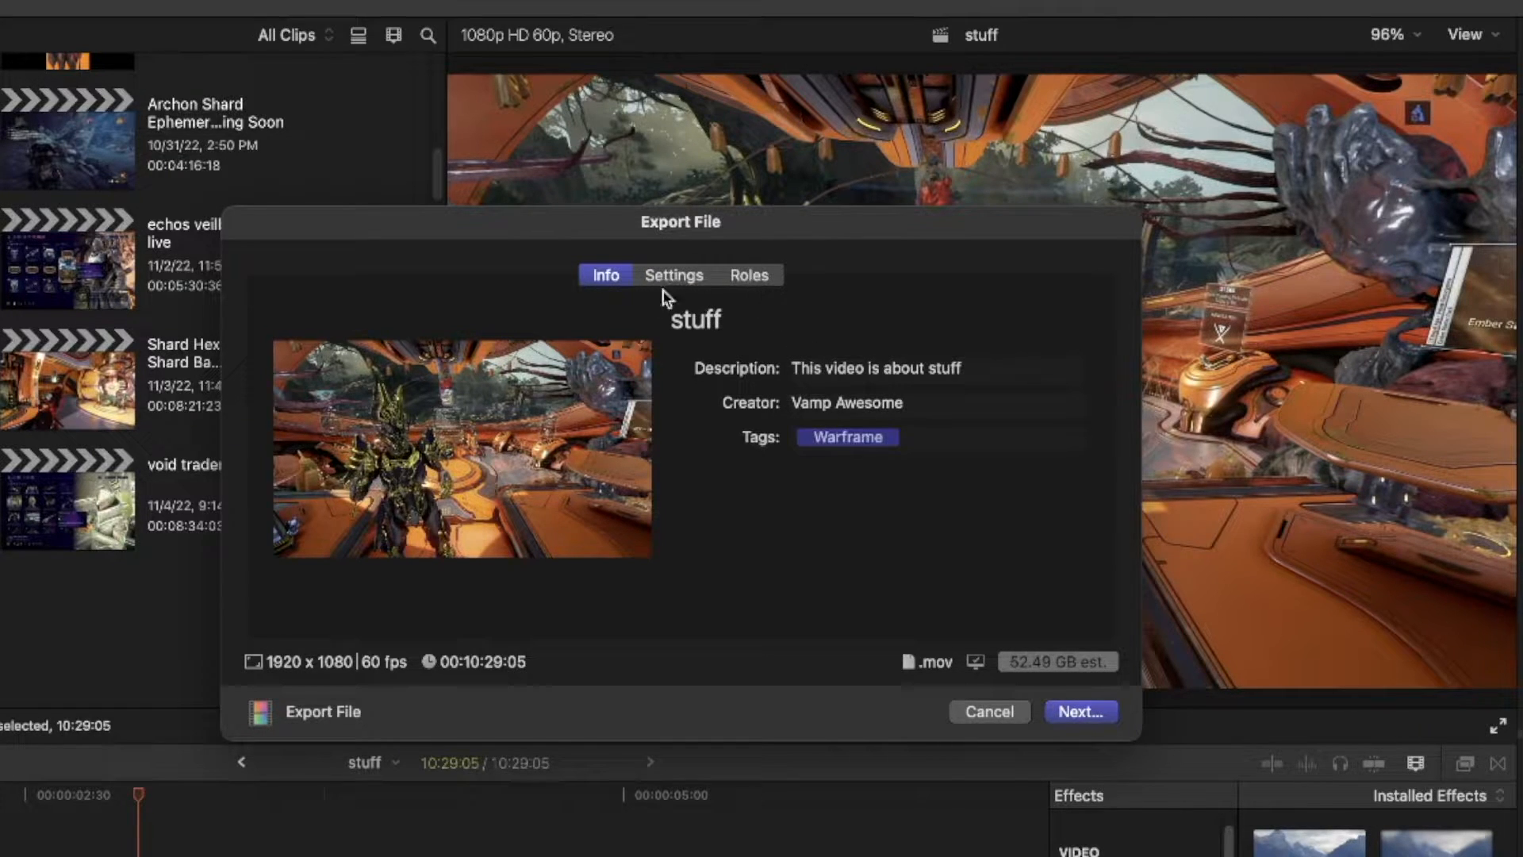
pyautogui.moveTo(680, 287)
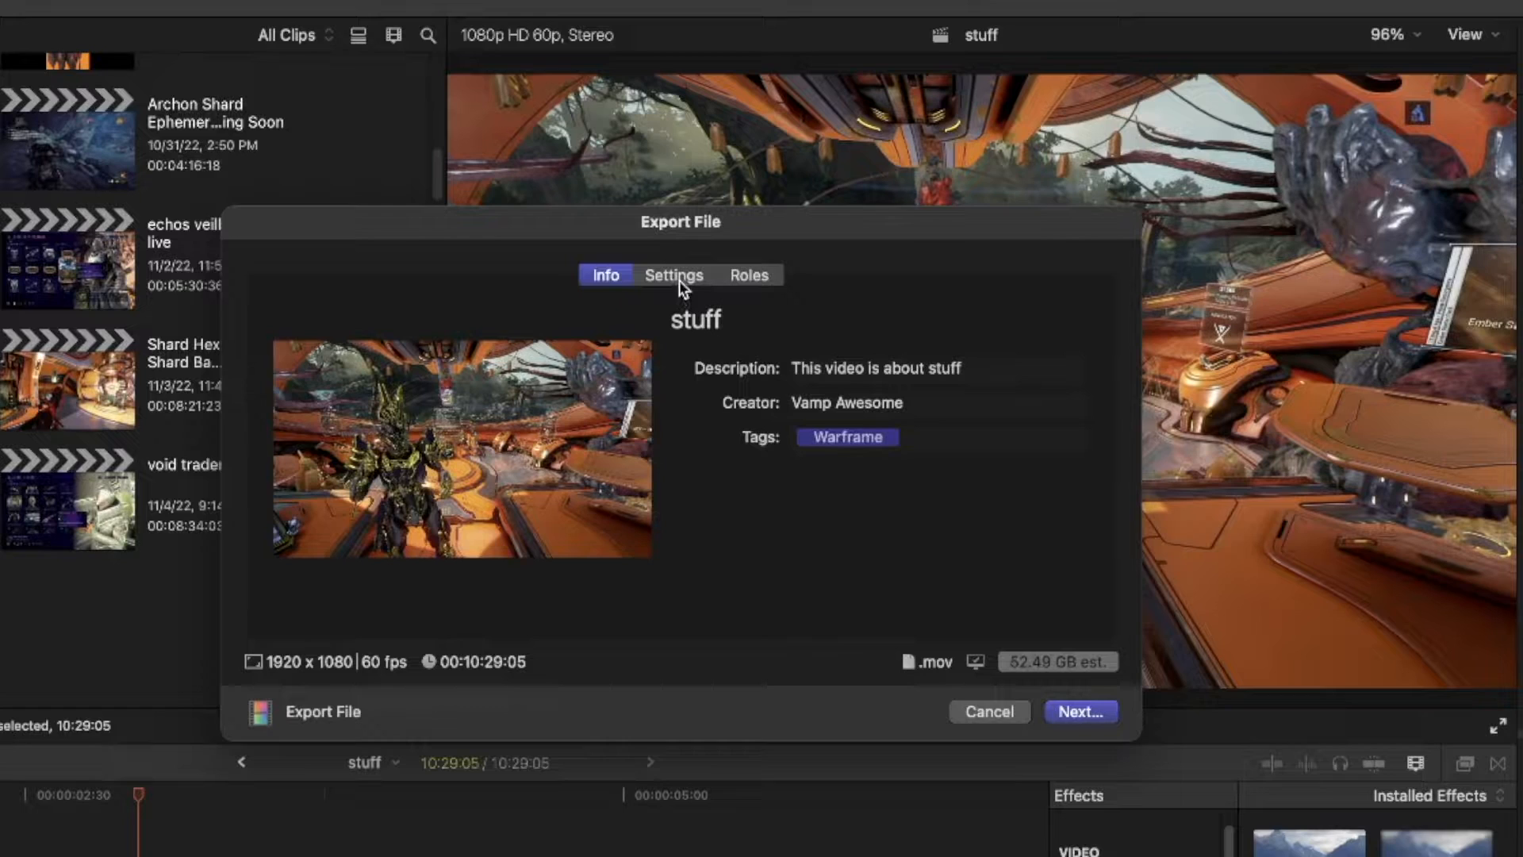
pyautogui.click(675, 275)
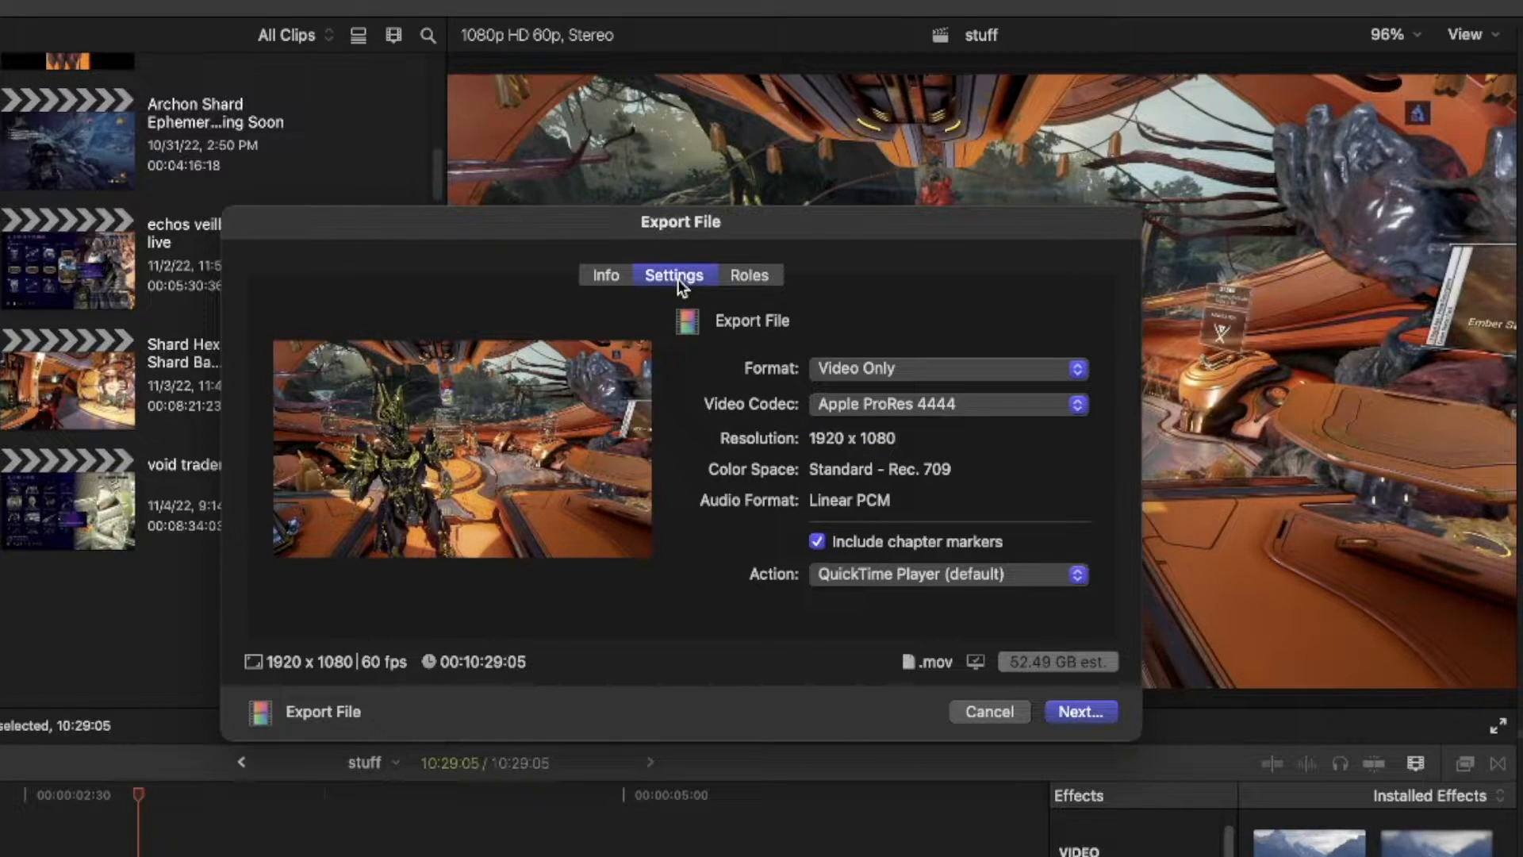
# Step: Set the export format to Audio Only with MP3 audio (about 20.1 MB)
pyautogui.click(943, 368)
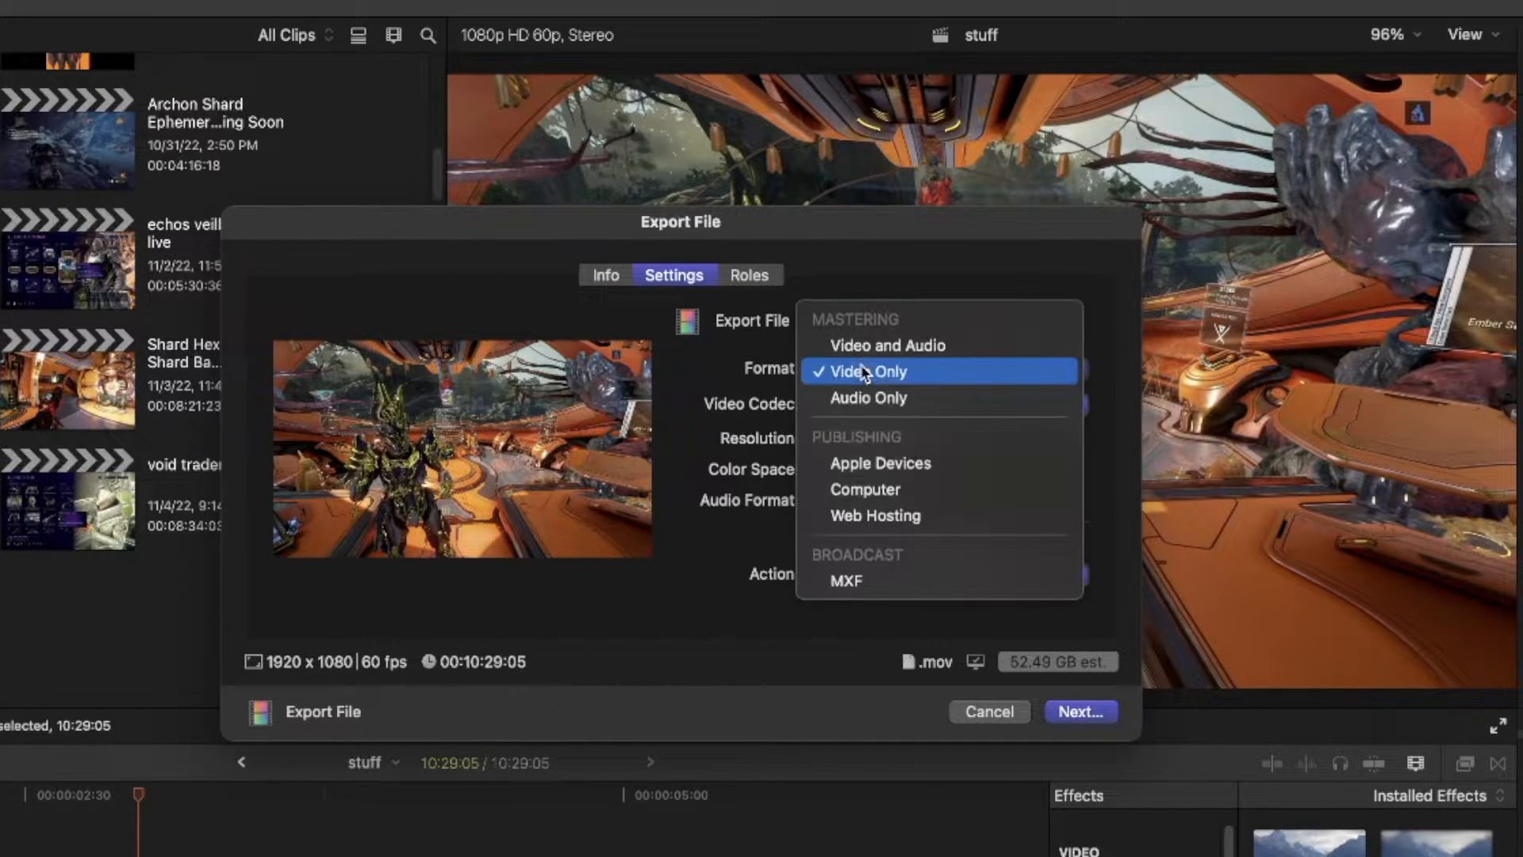
pyautogui.moveTo(866, 397)
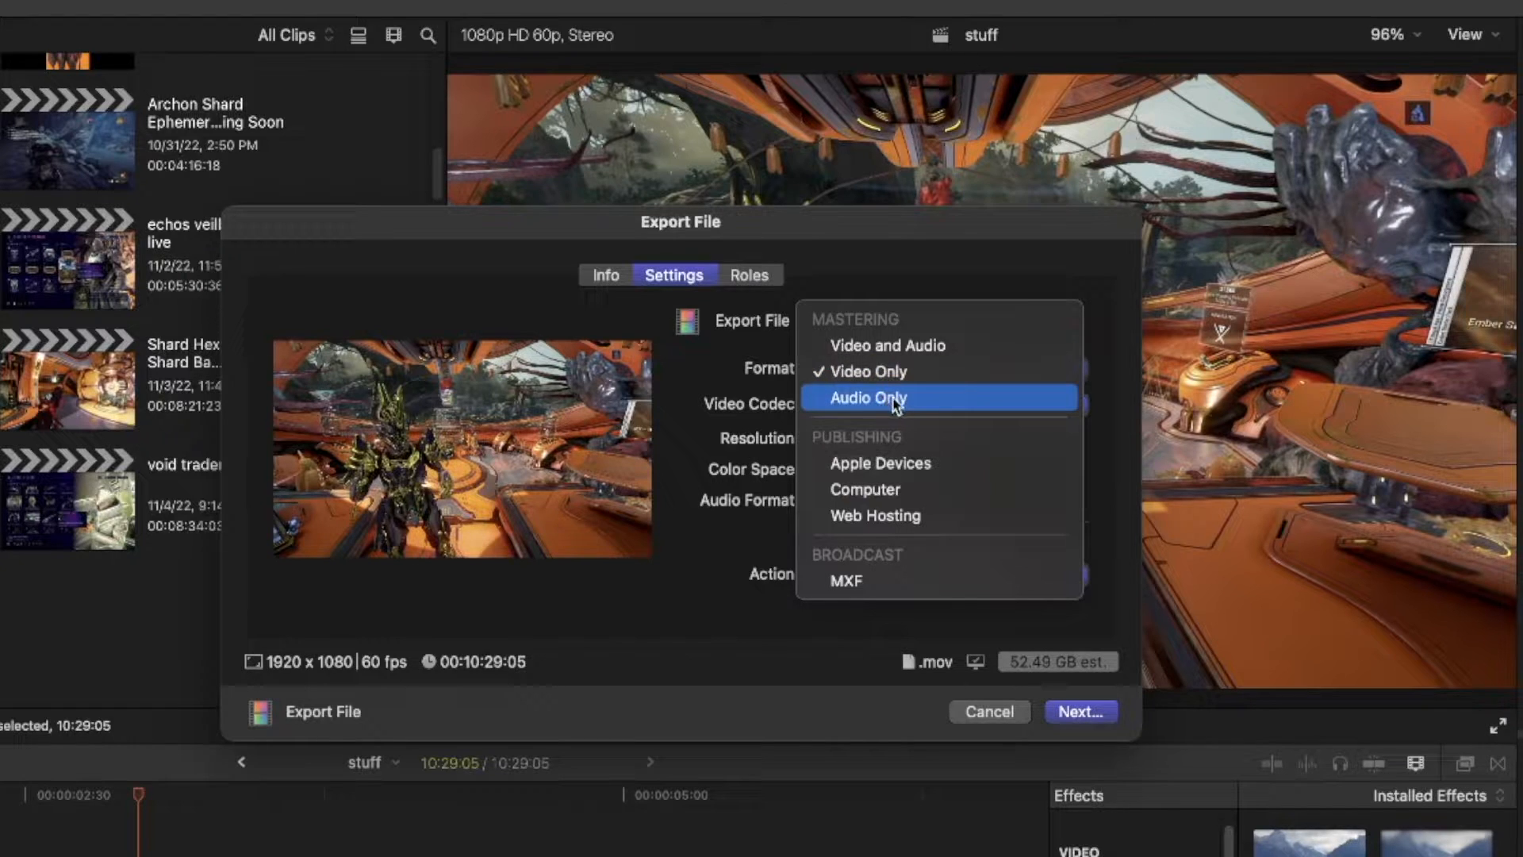
pyautogui.click(866, 397)
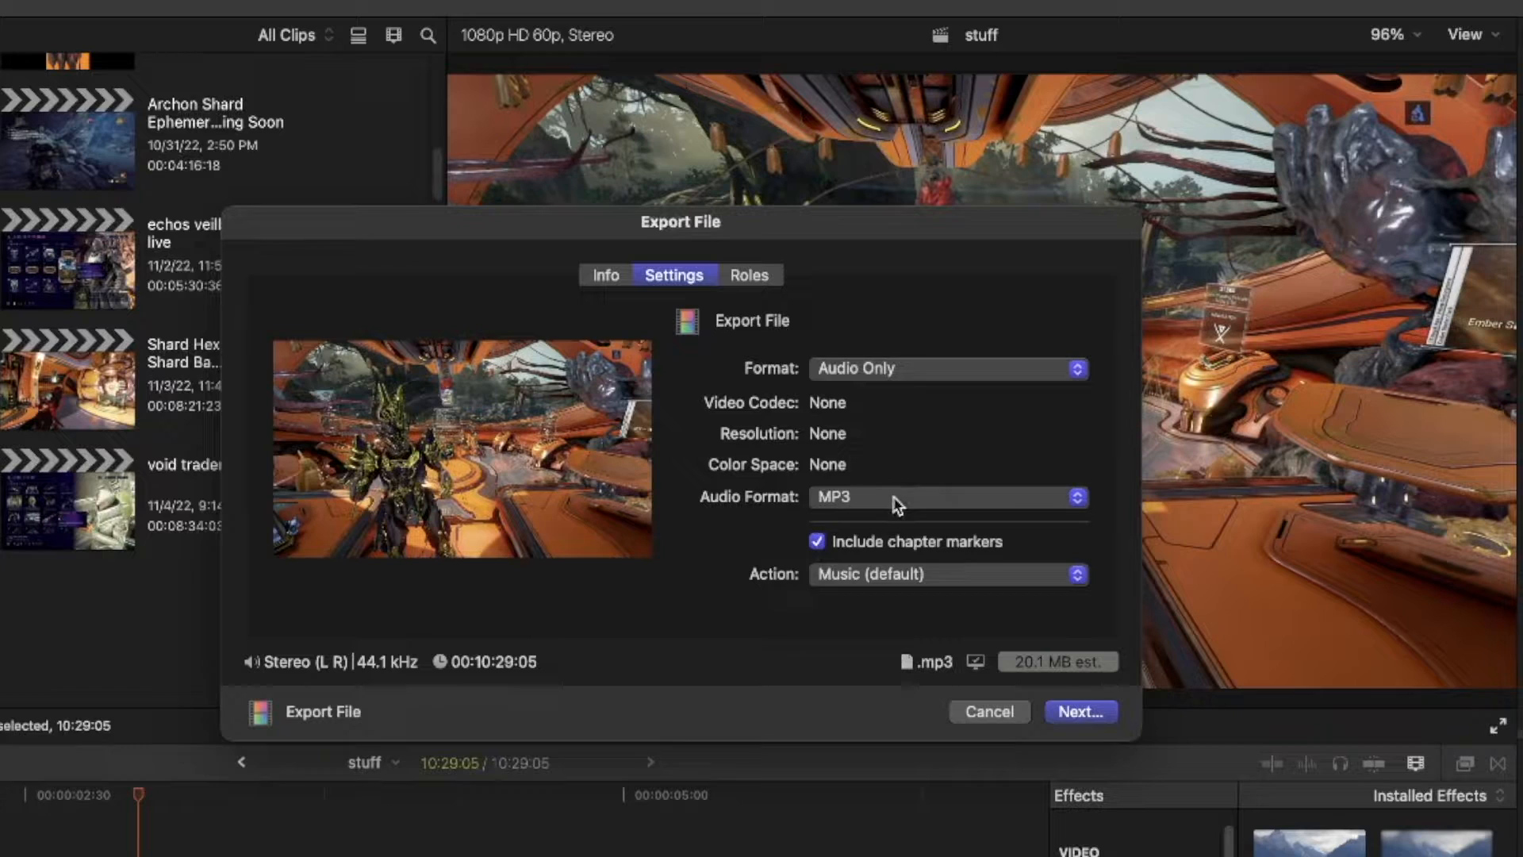
pyautogui.click(947, 496)
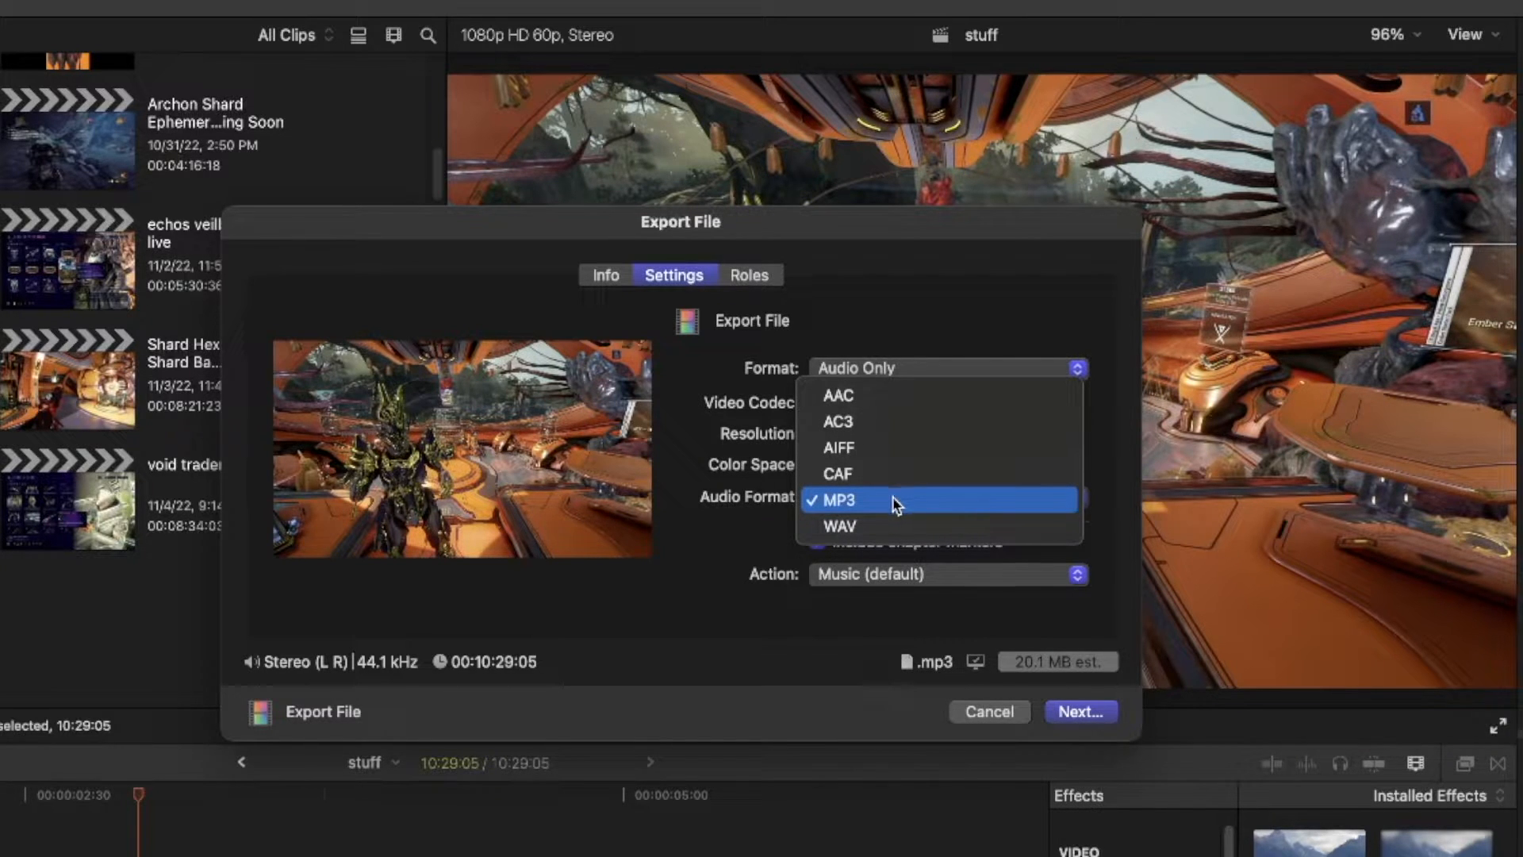
pyautogui.moveTo(908, 394)
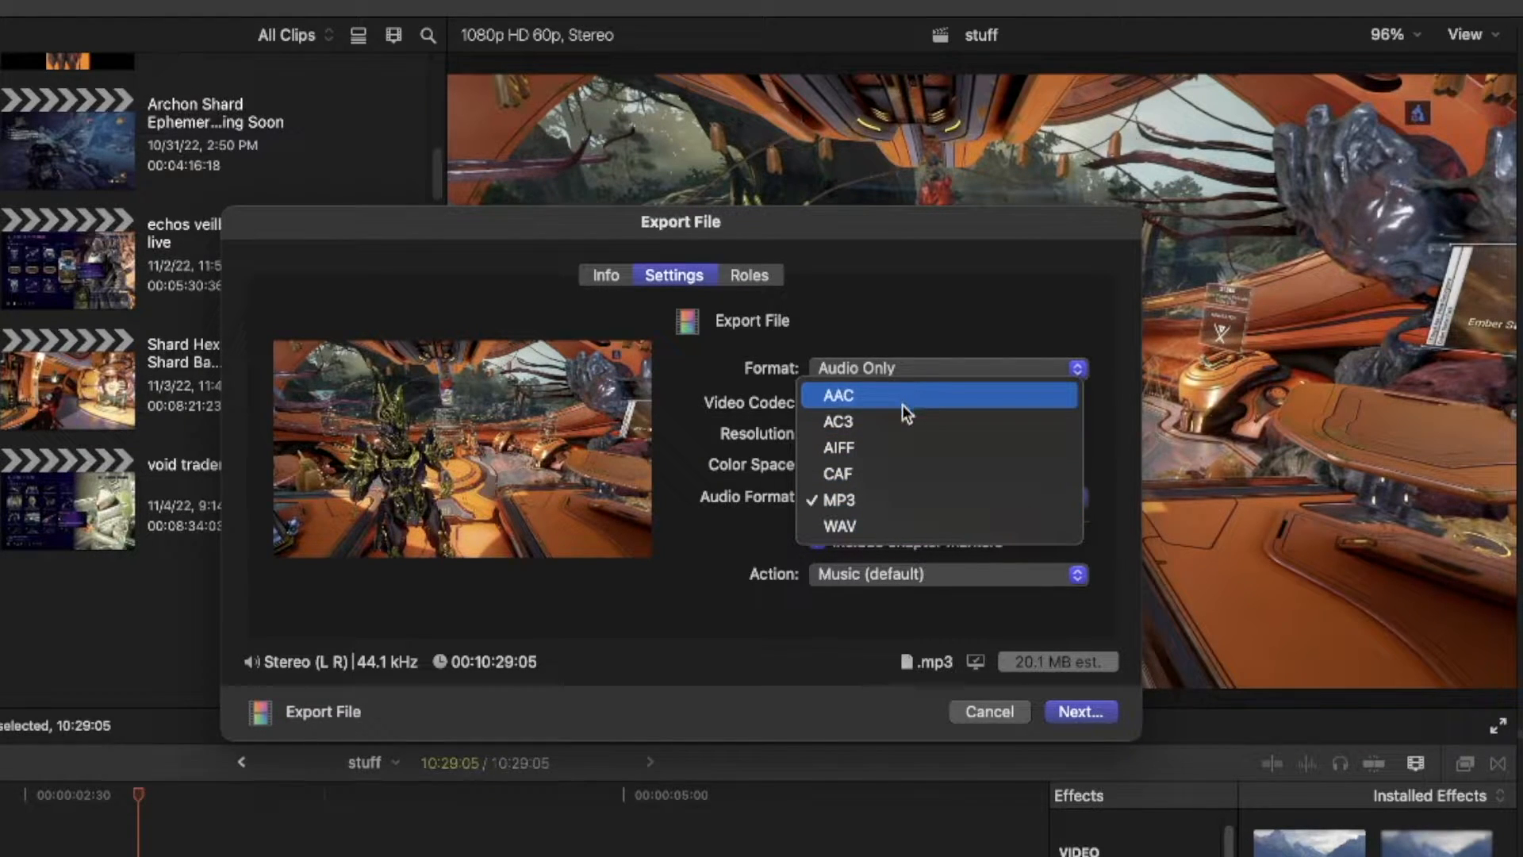
pyautogui.moveTo(879, 506)
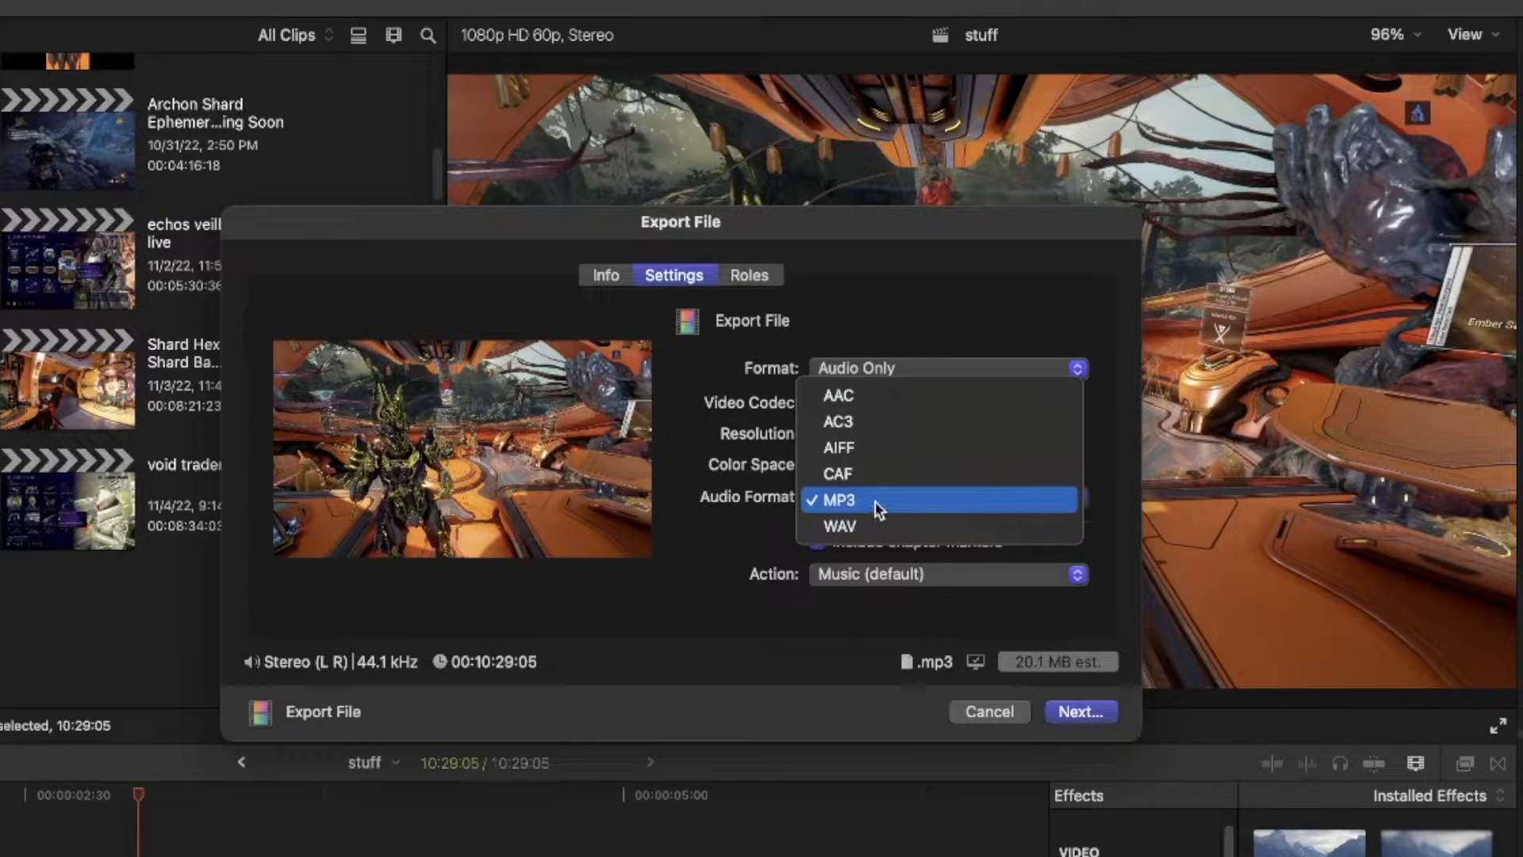
pyautogui.moveTo(875, 475)
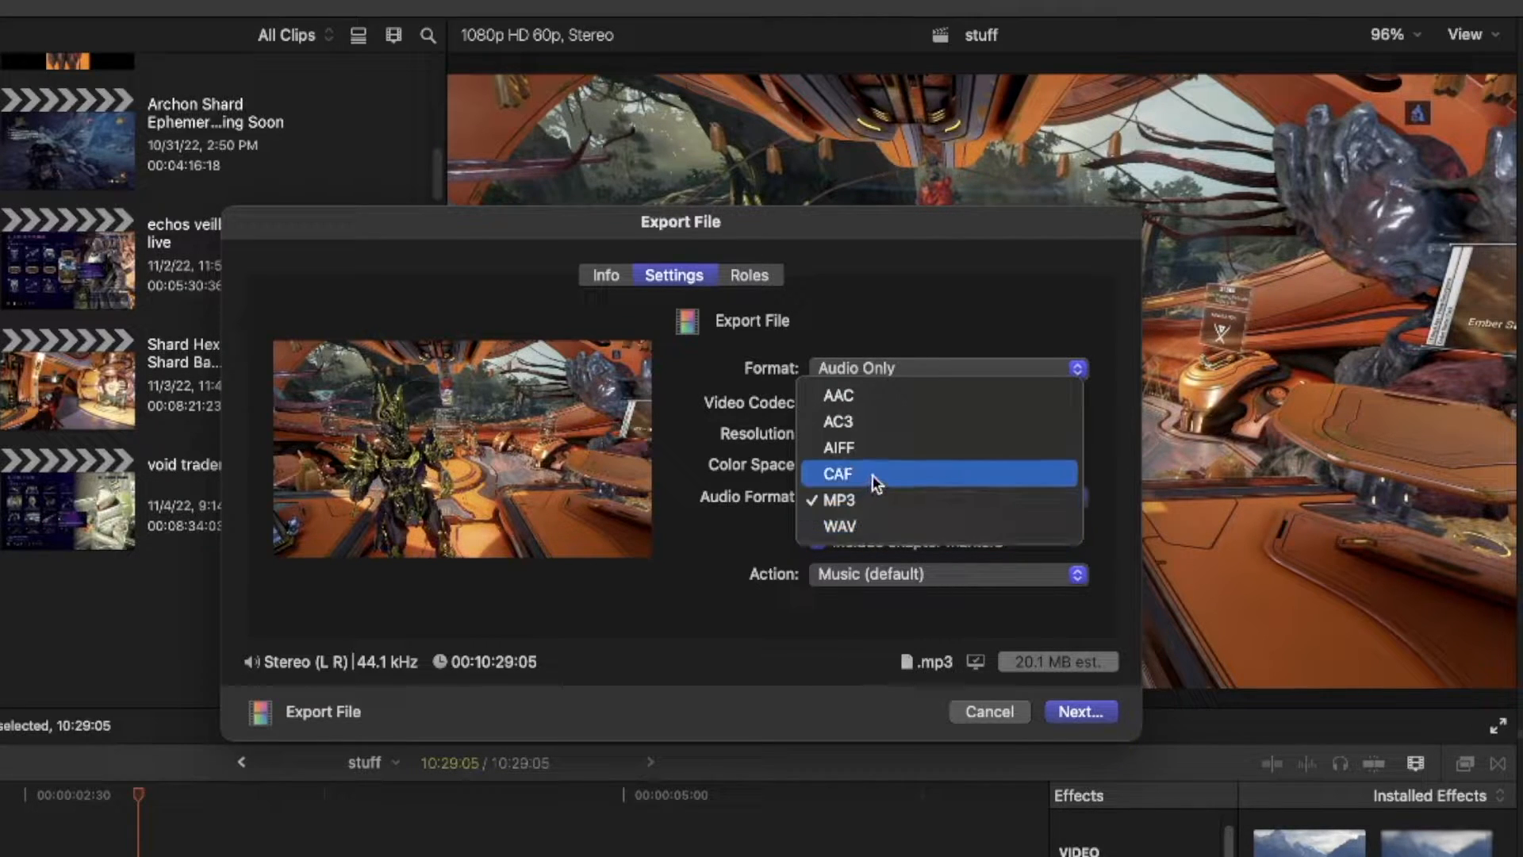
pyautogui.moveTo(719, 388)
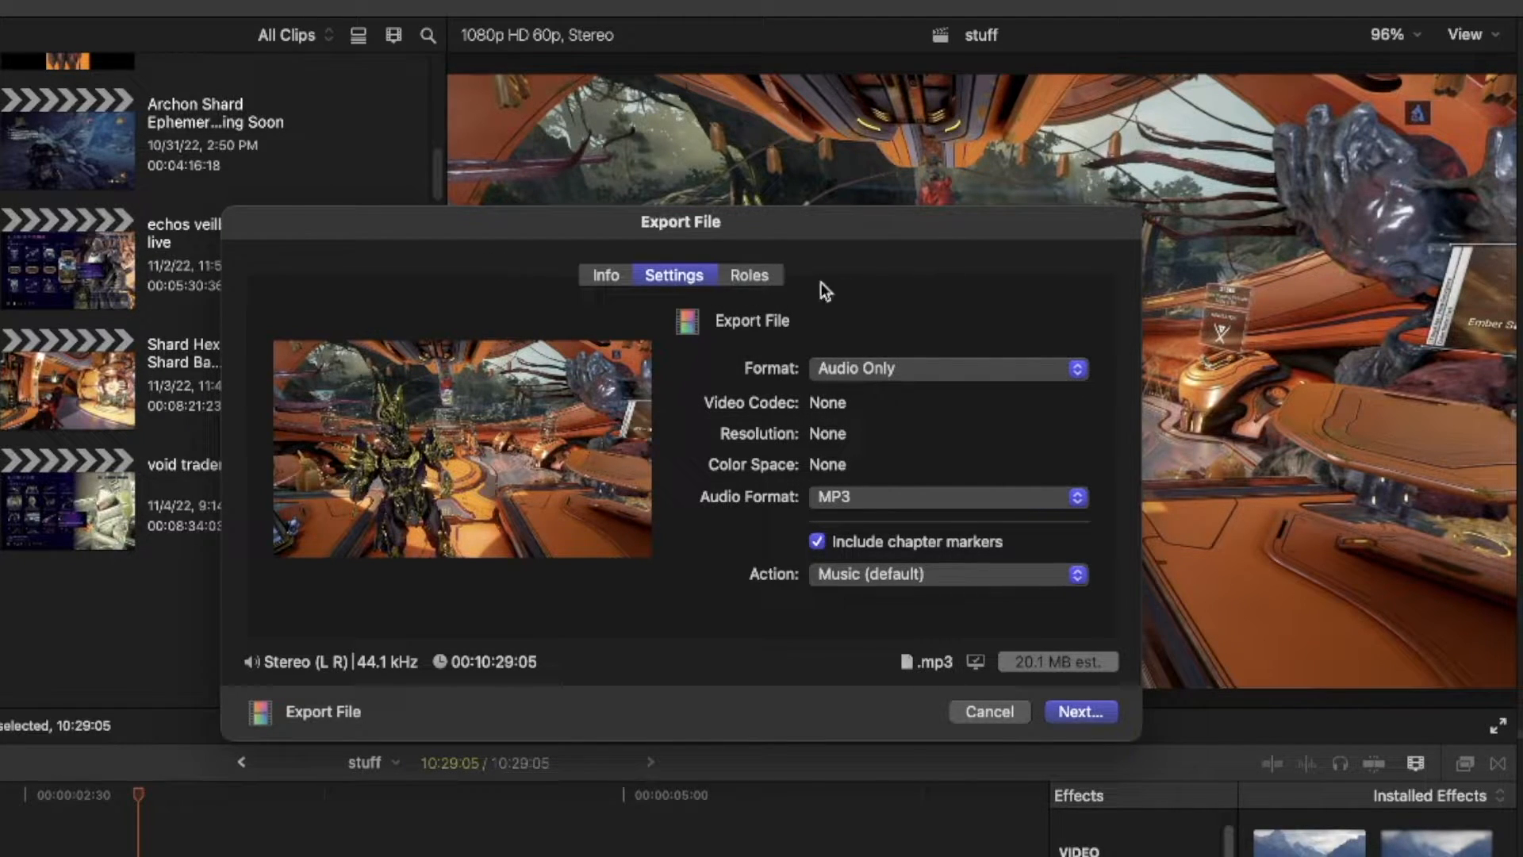
pyautogui.moveTo(422, 319)
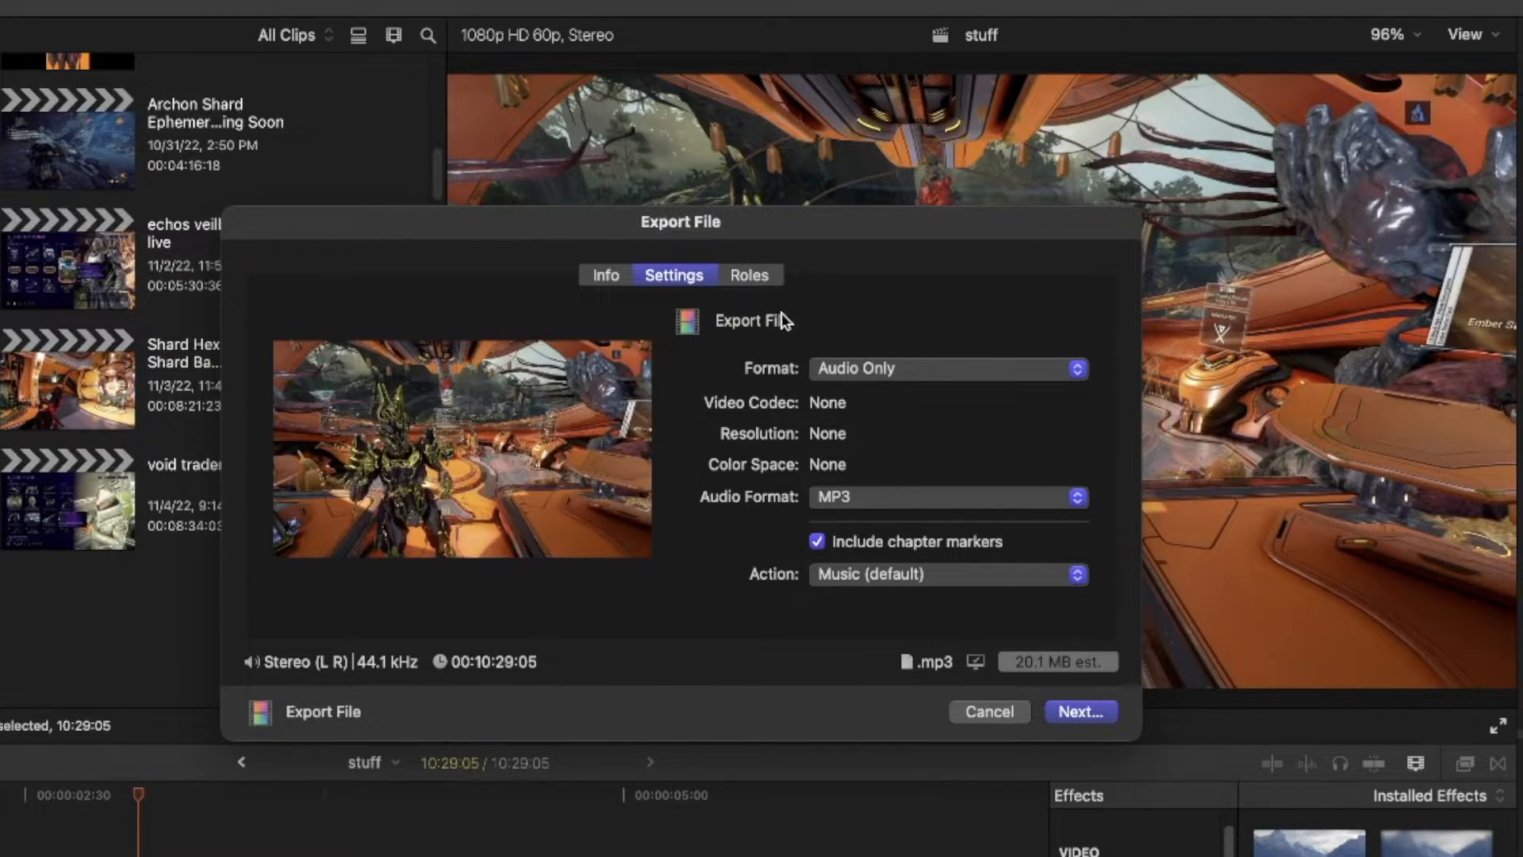
pyautogui.moveTo(1030, 706)
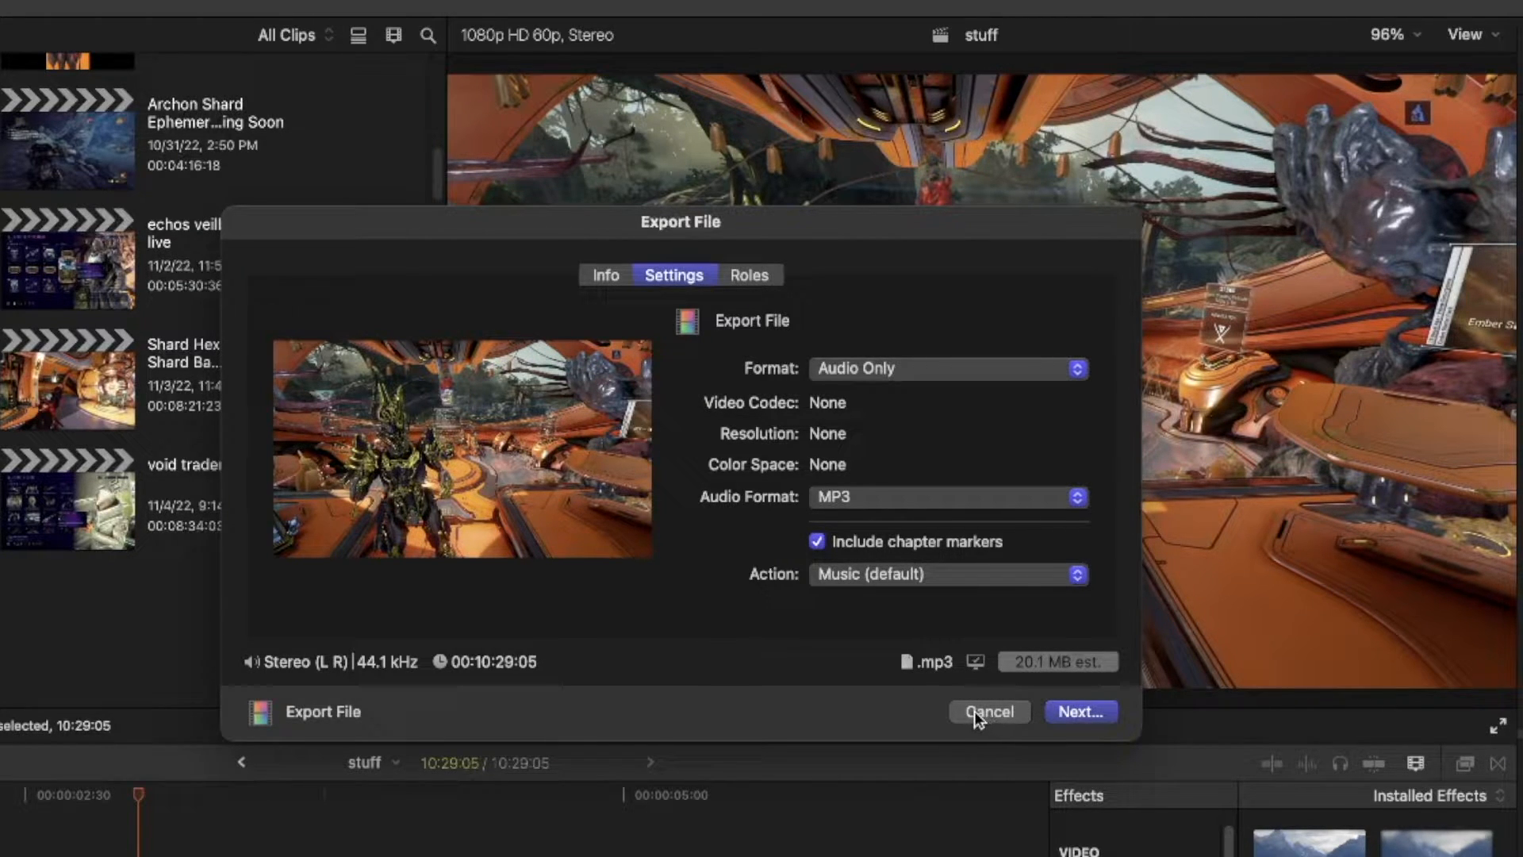
# Step: Cancel the Export File dialog and reopen the share destinations list
pyautogui.click(988, 711)
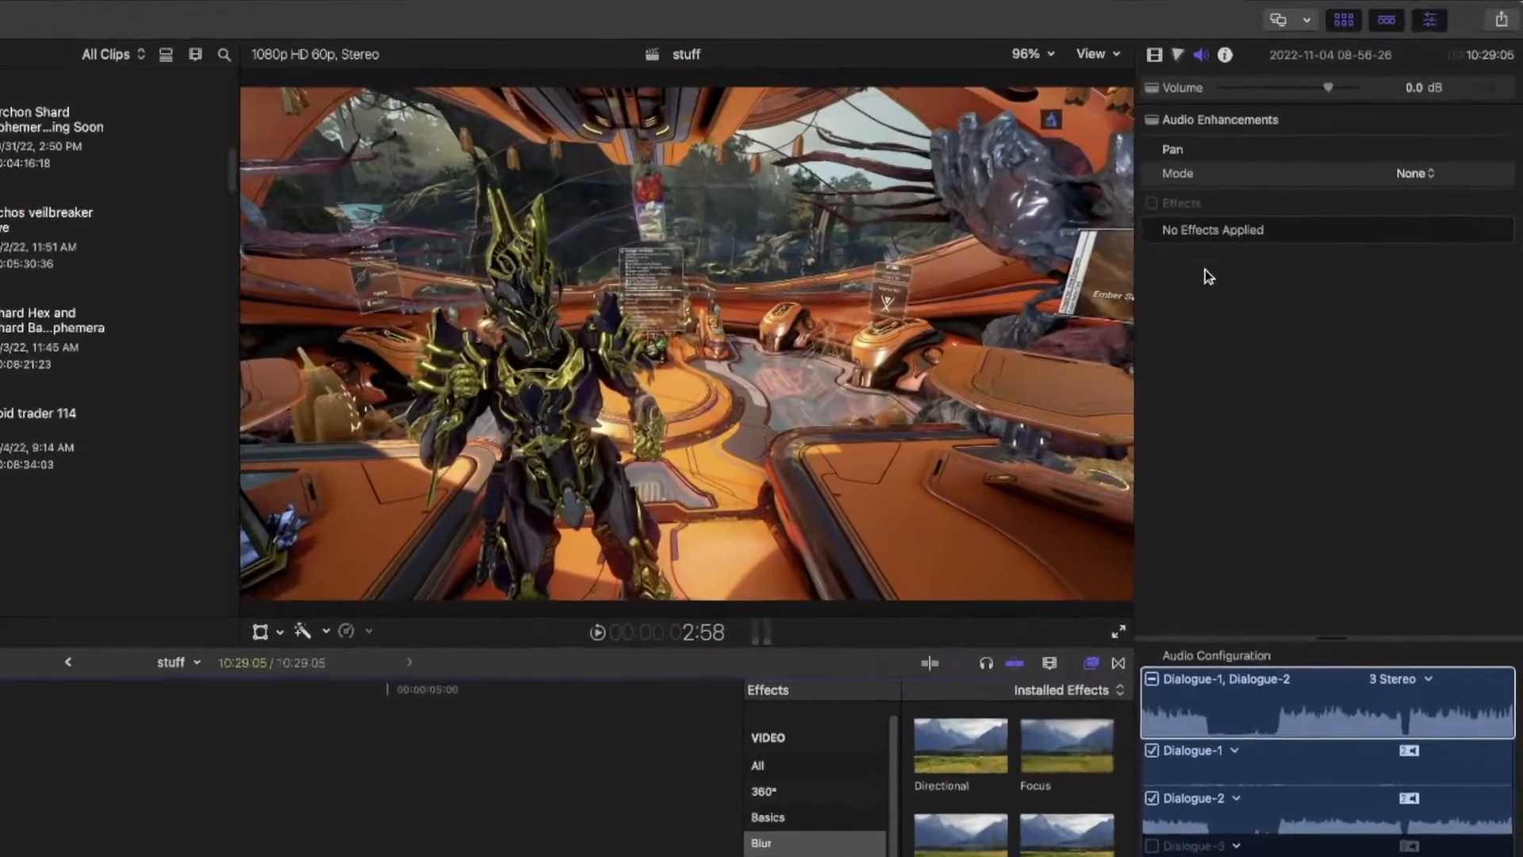
pyautogui.click(1497, 19)
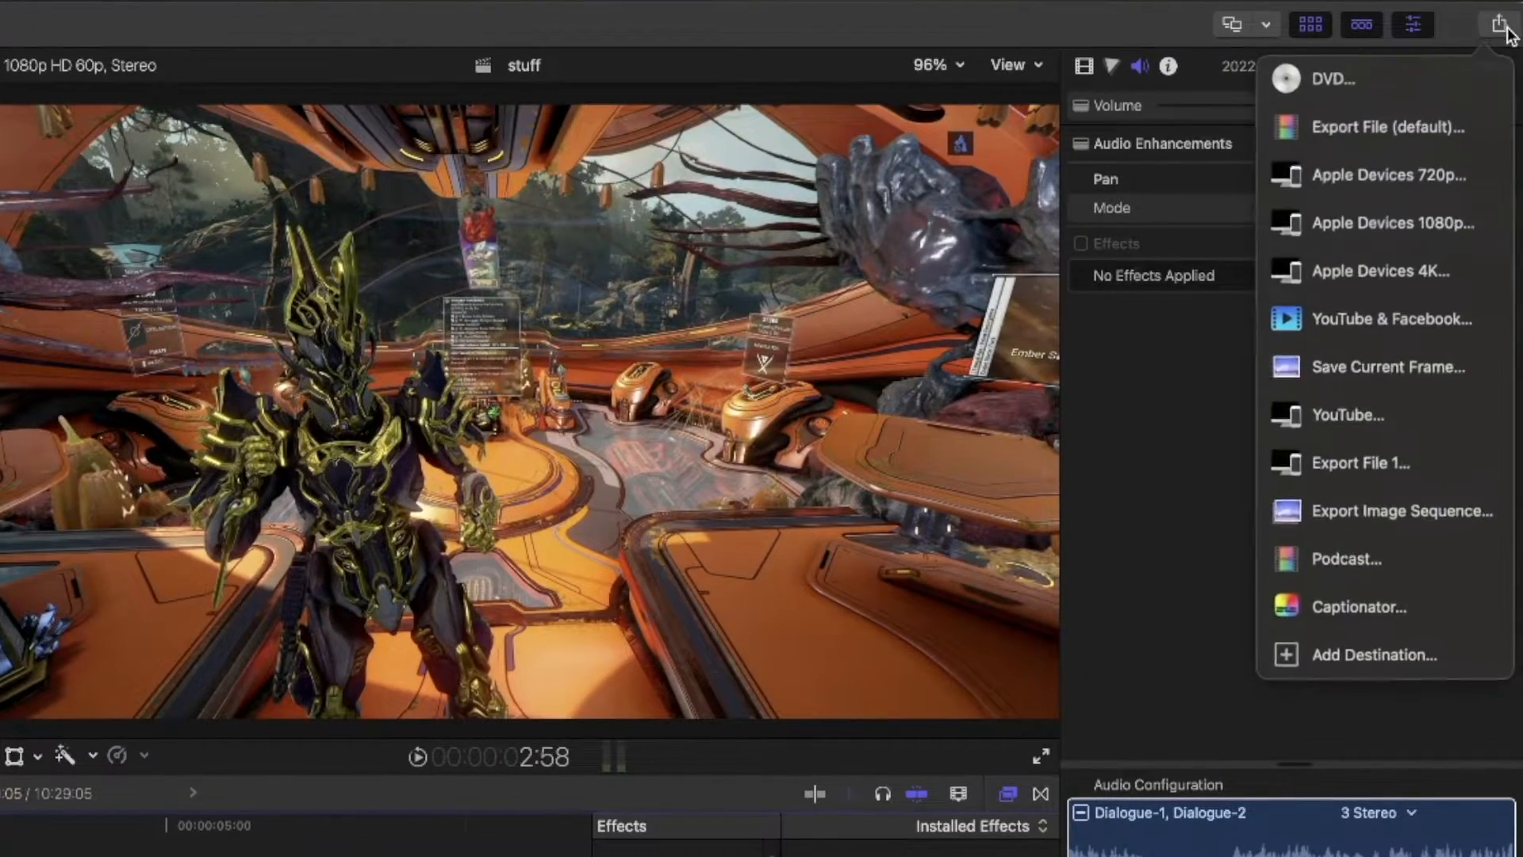
pyautogui.moveTo(1360, 601)
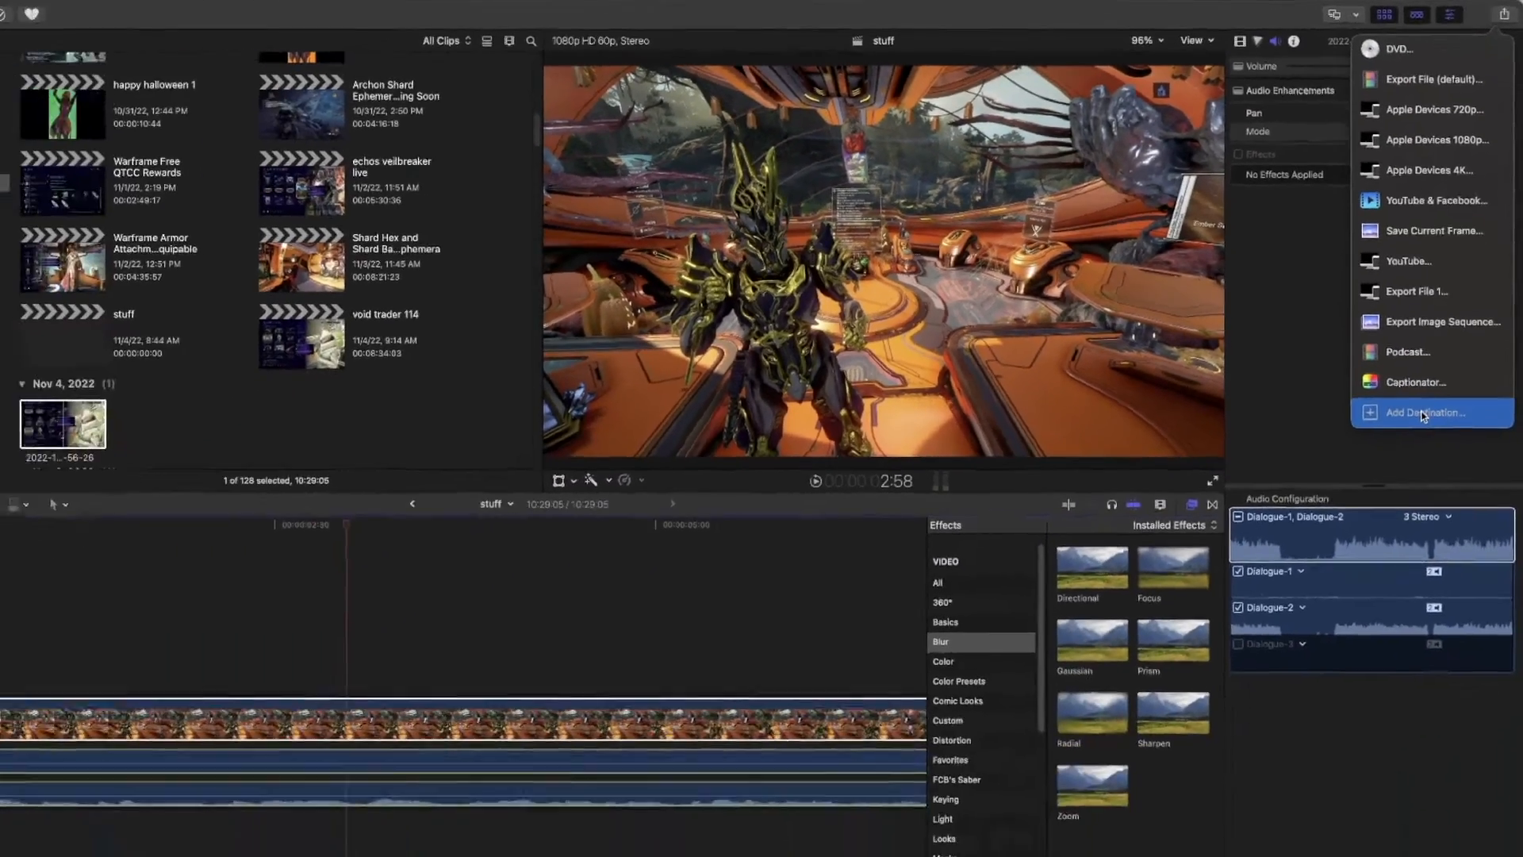
# Step: Choose Add Destination and pick the Export File destination type
pyautogui.click(1423, 412)
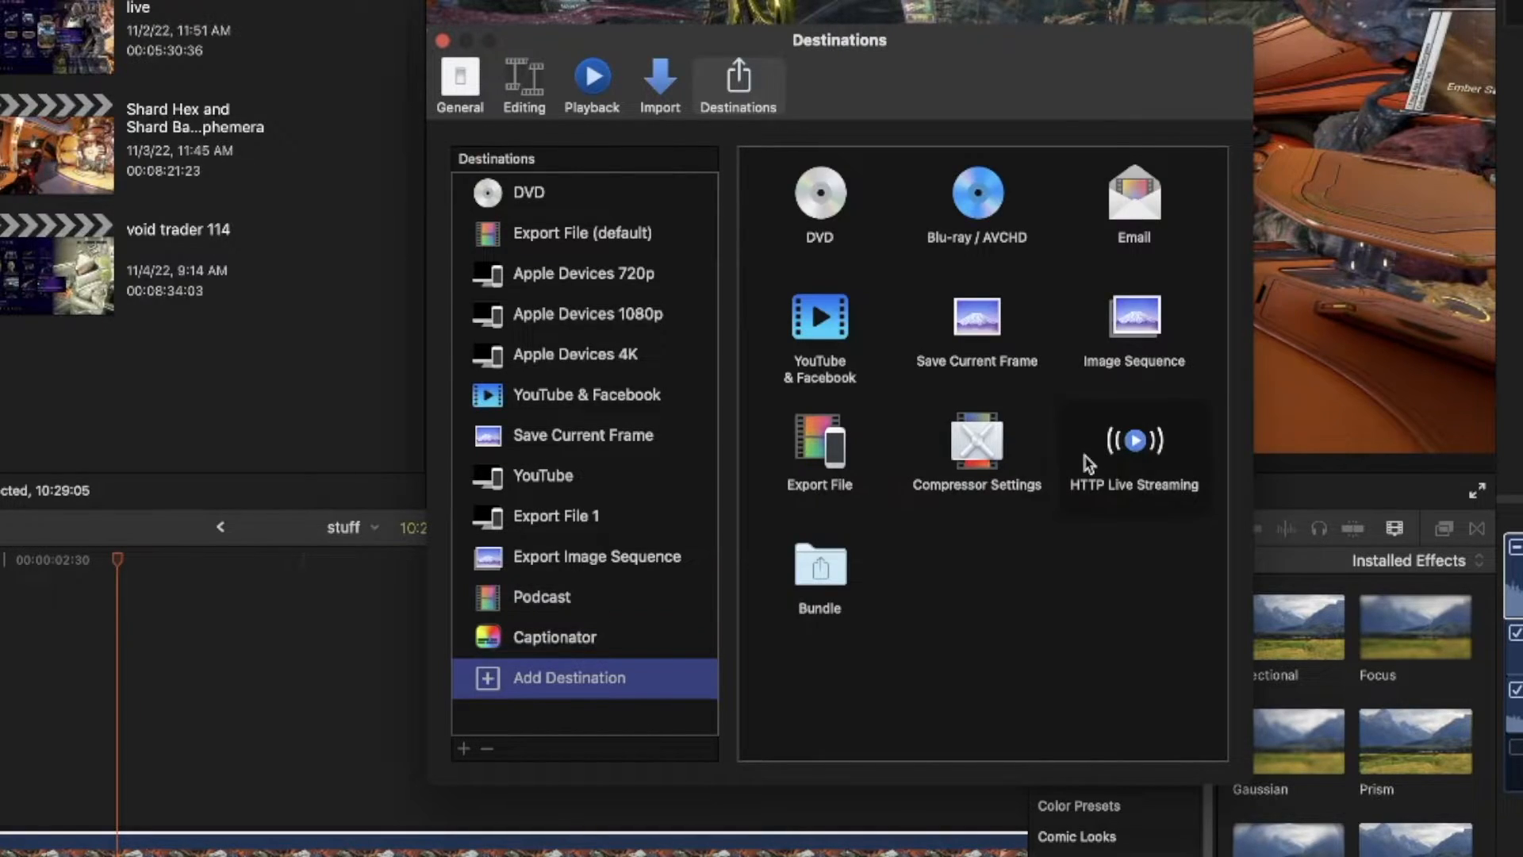
pyautogui.moveTo(1095, 452)
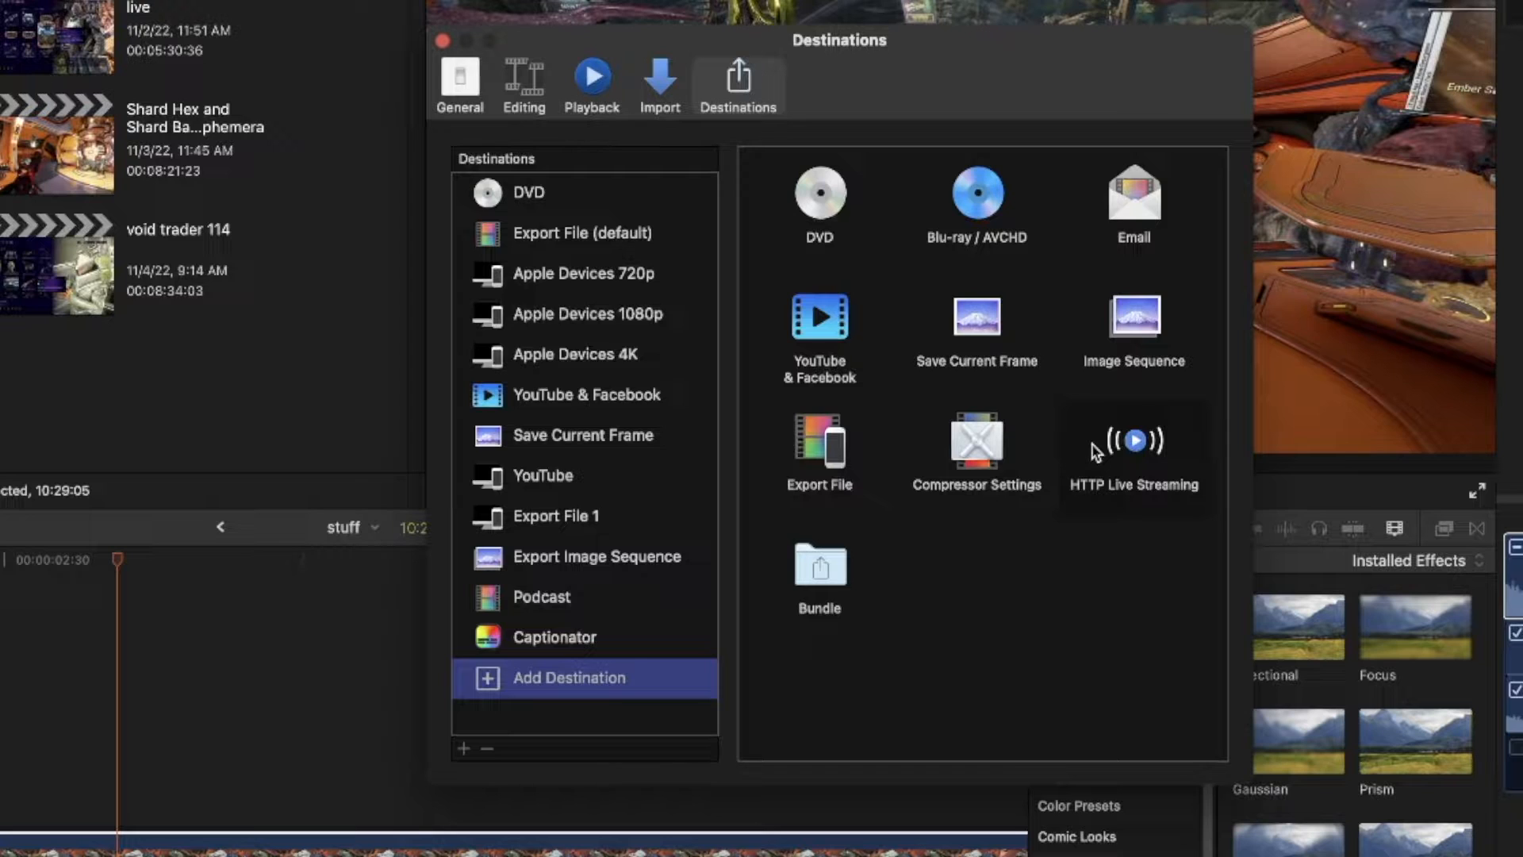
pyautogui.moveTo(1003, 632)
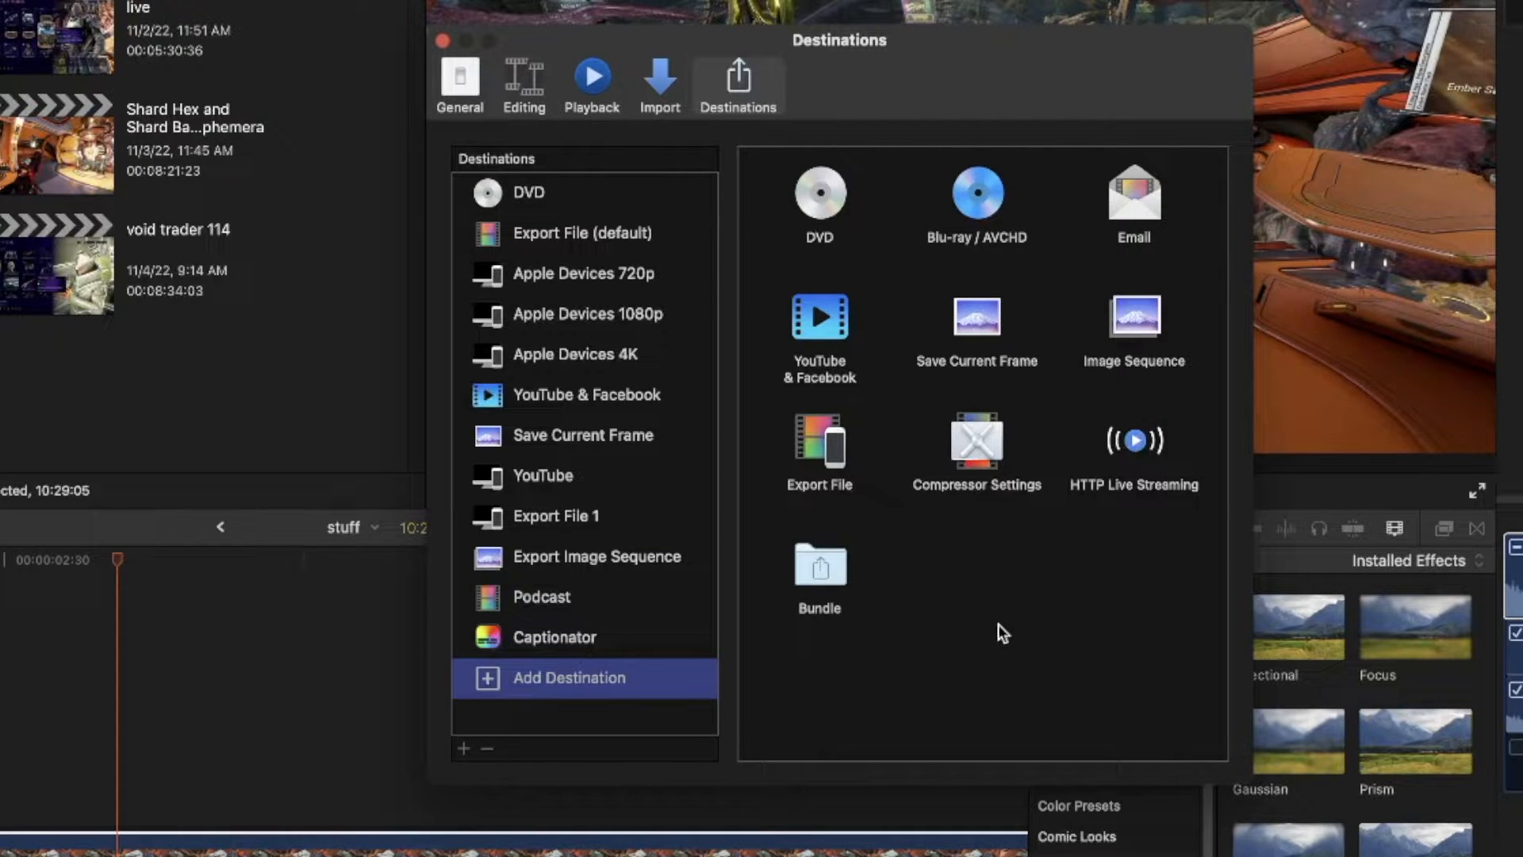
pyautogui.moveTo(1150, 580)
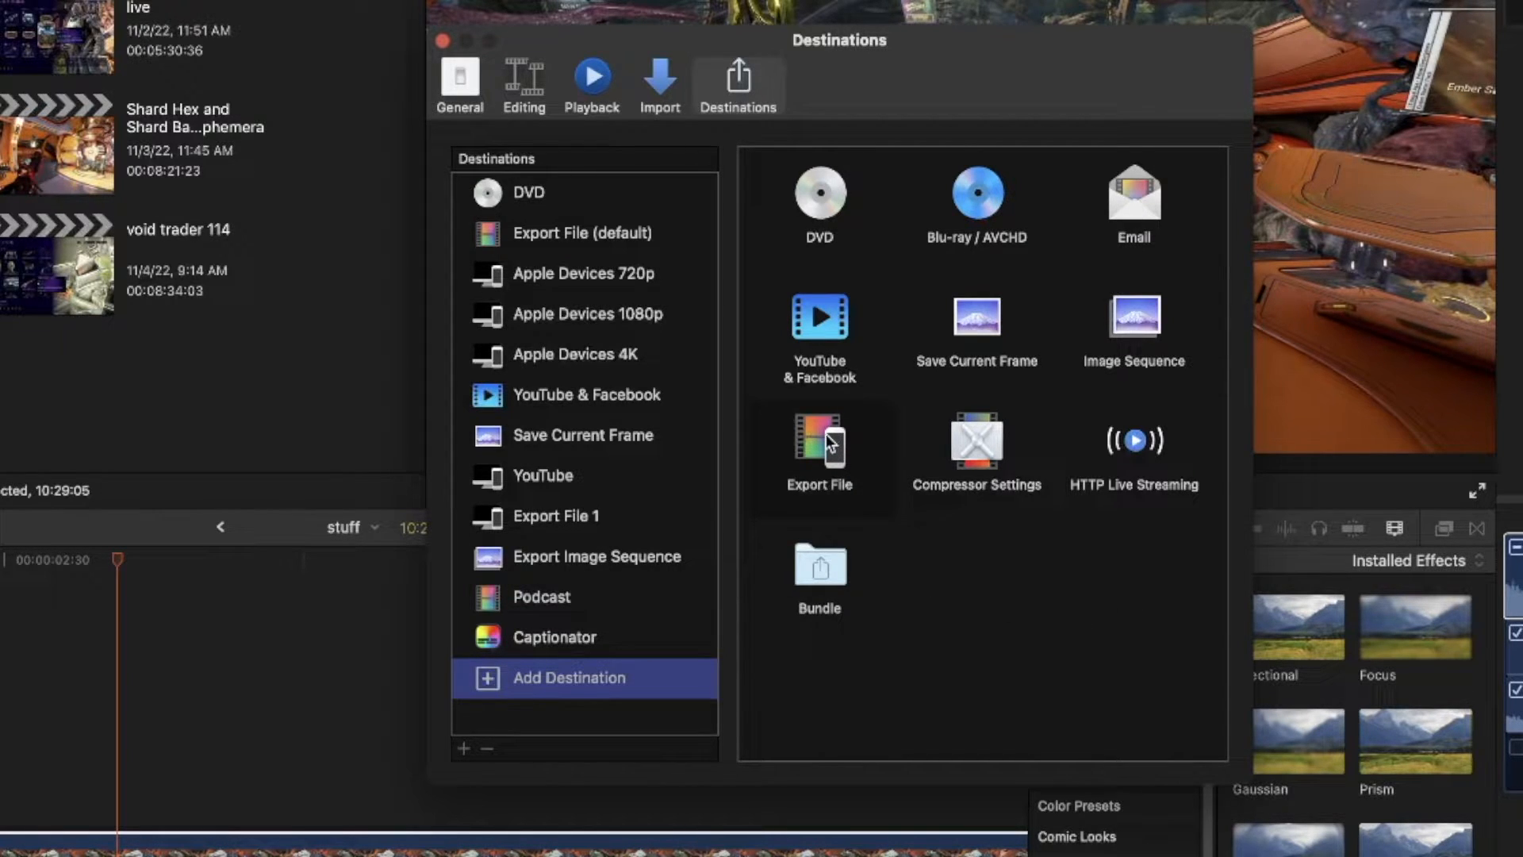
pyautogui.click(818, 447)
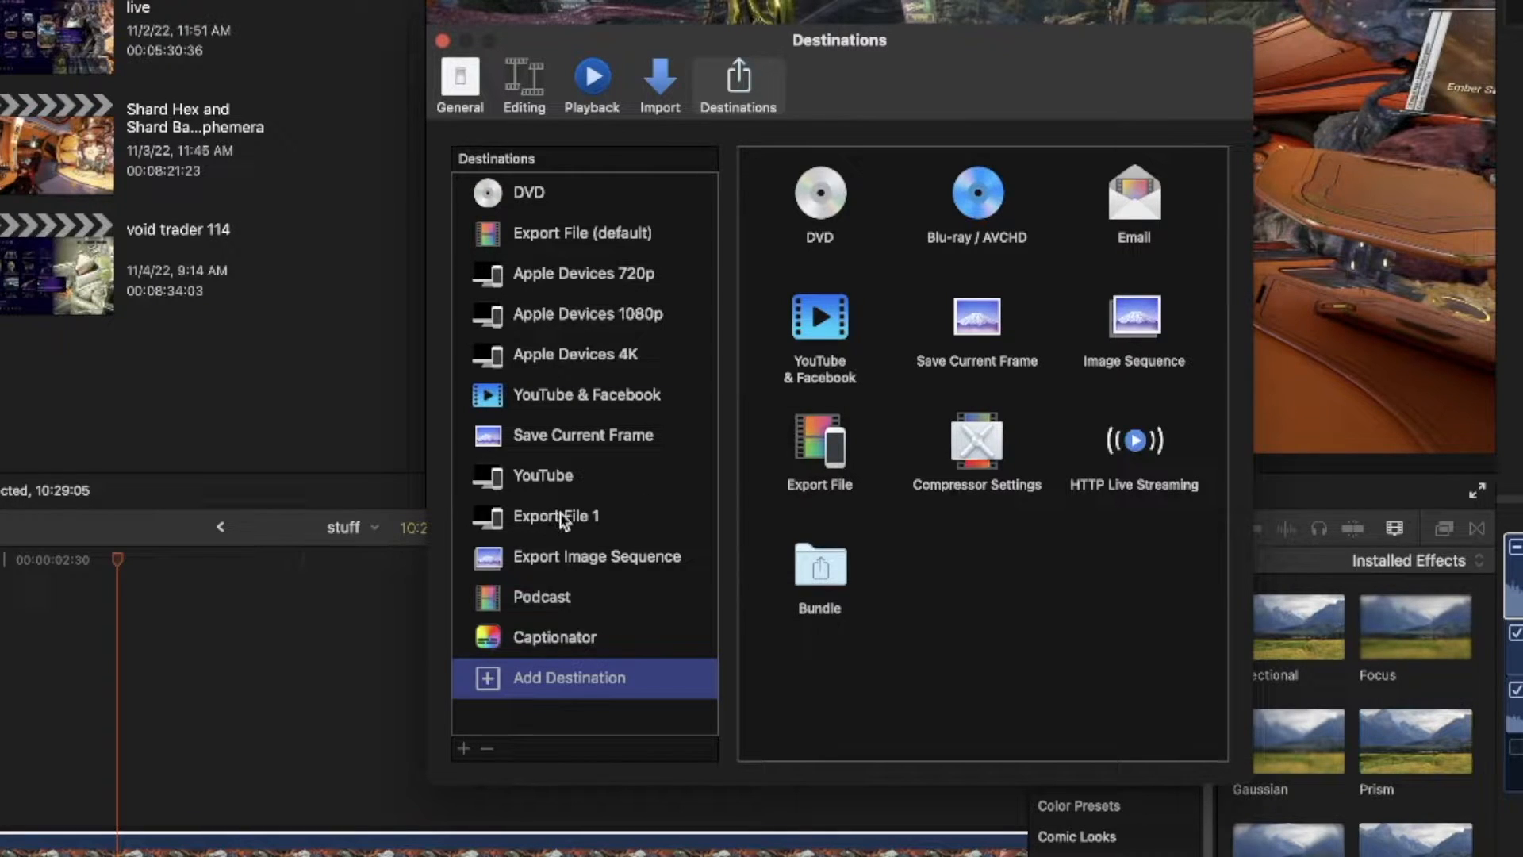
# Step: Delete the 'Export File 1' destination from the Destinations list
pyautogui.rightClick(557, 515)
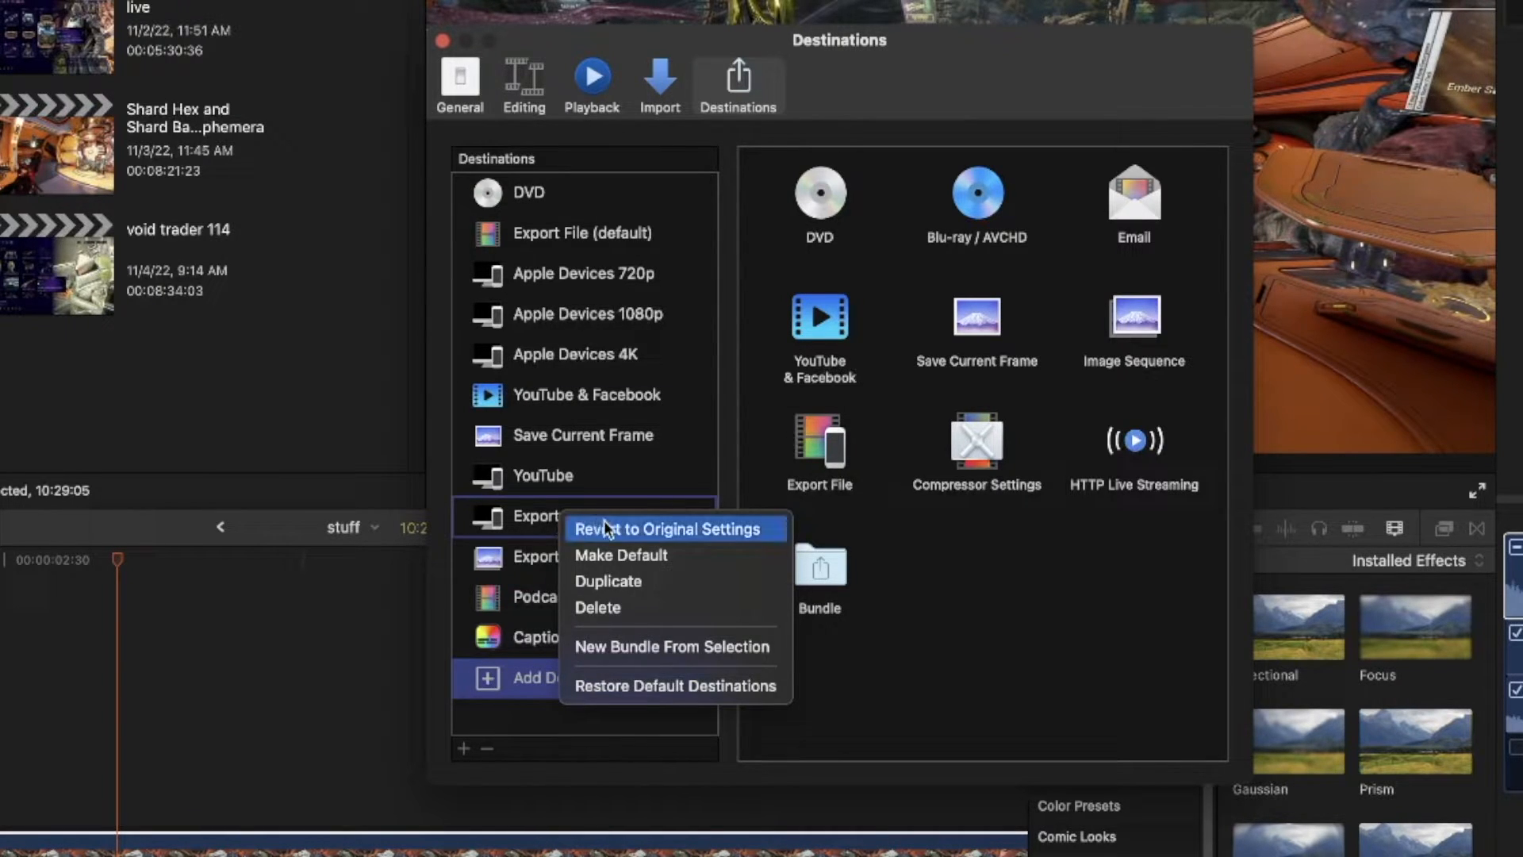
pyautogui.moveTo(622, 607)
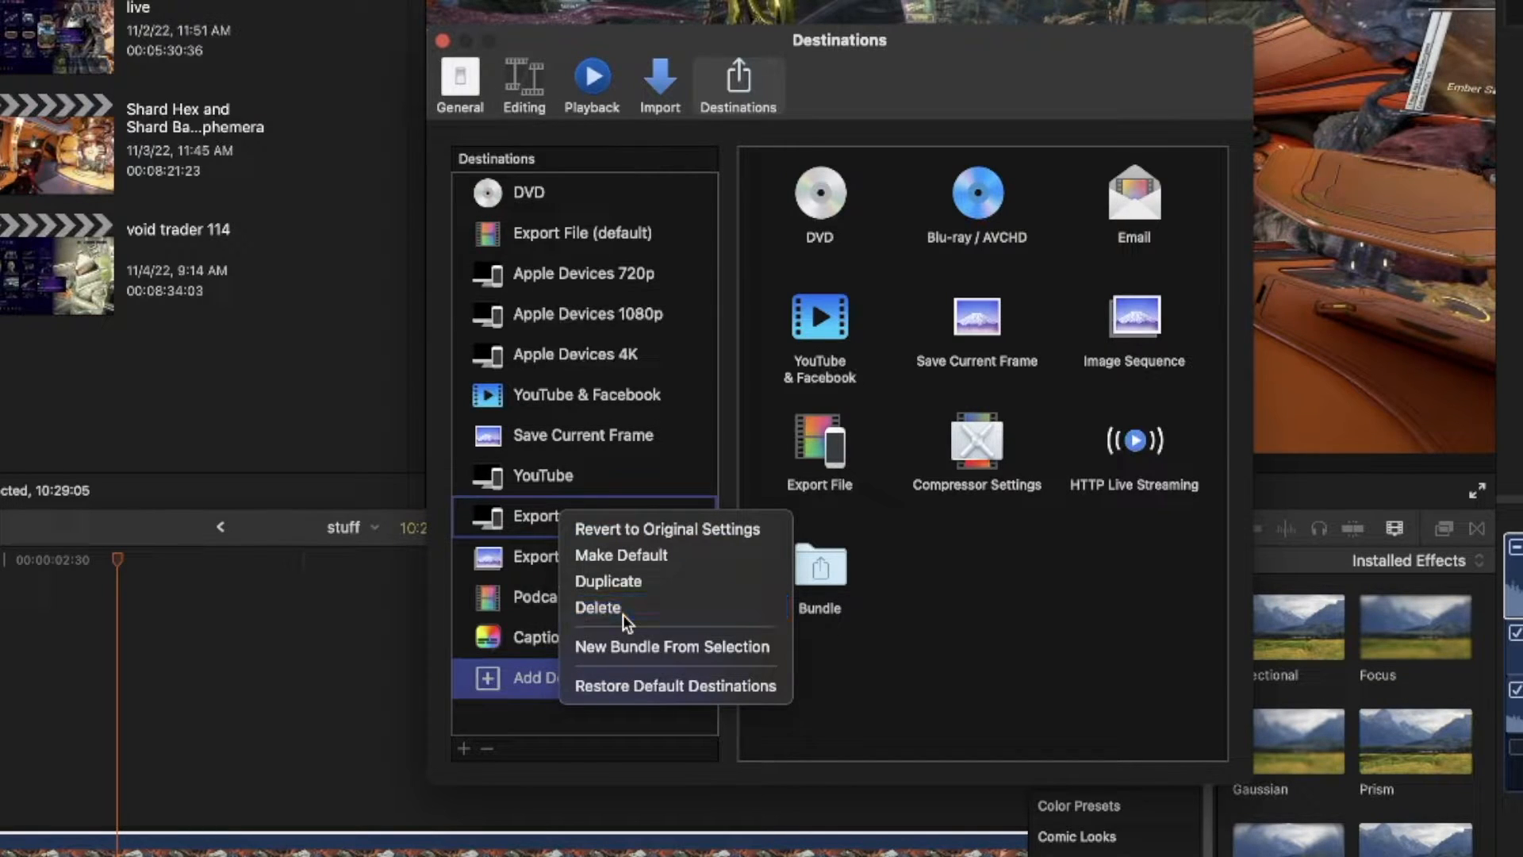
pyautogui.click(598, 607)
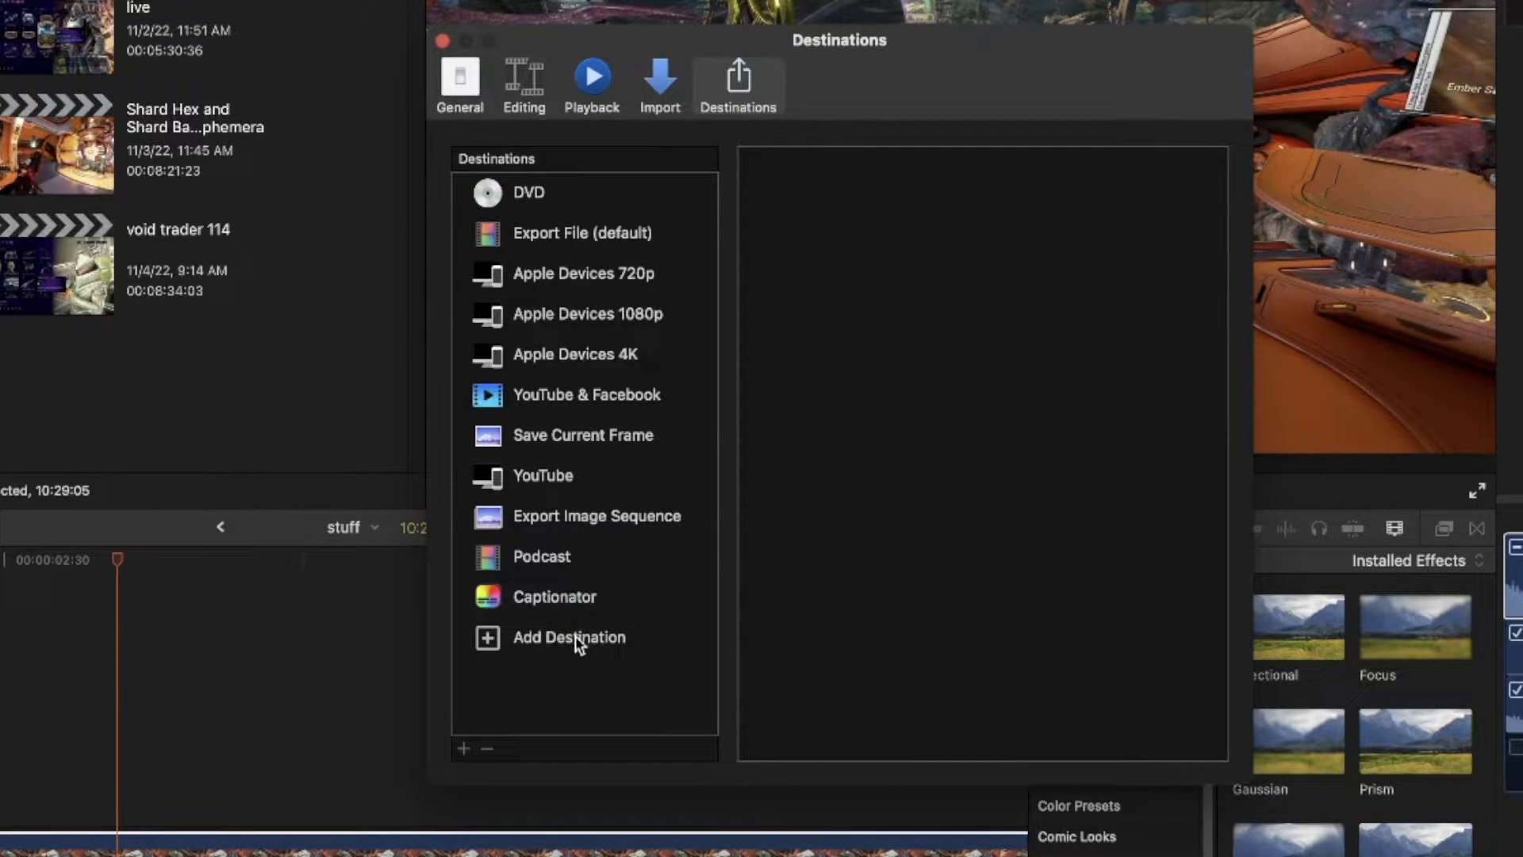
# Step: Drag an Export File destination into the list, creating 'Export File 1'
pyautogui.click(570, 637)
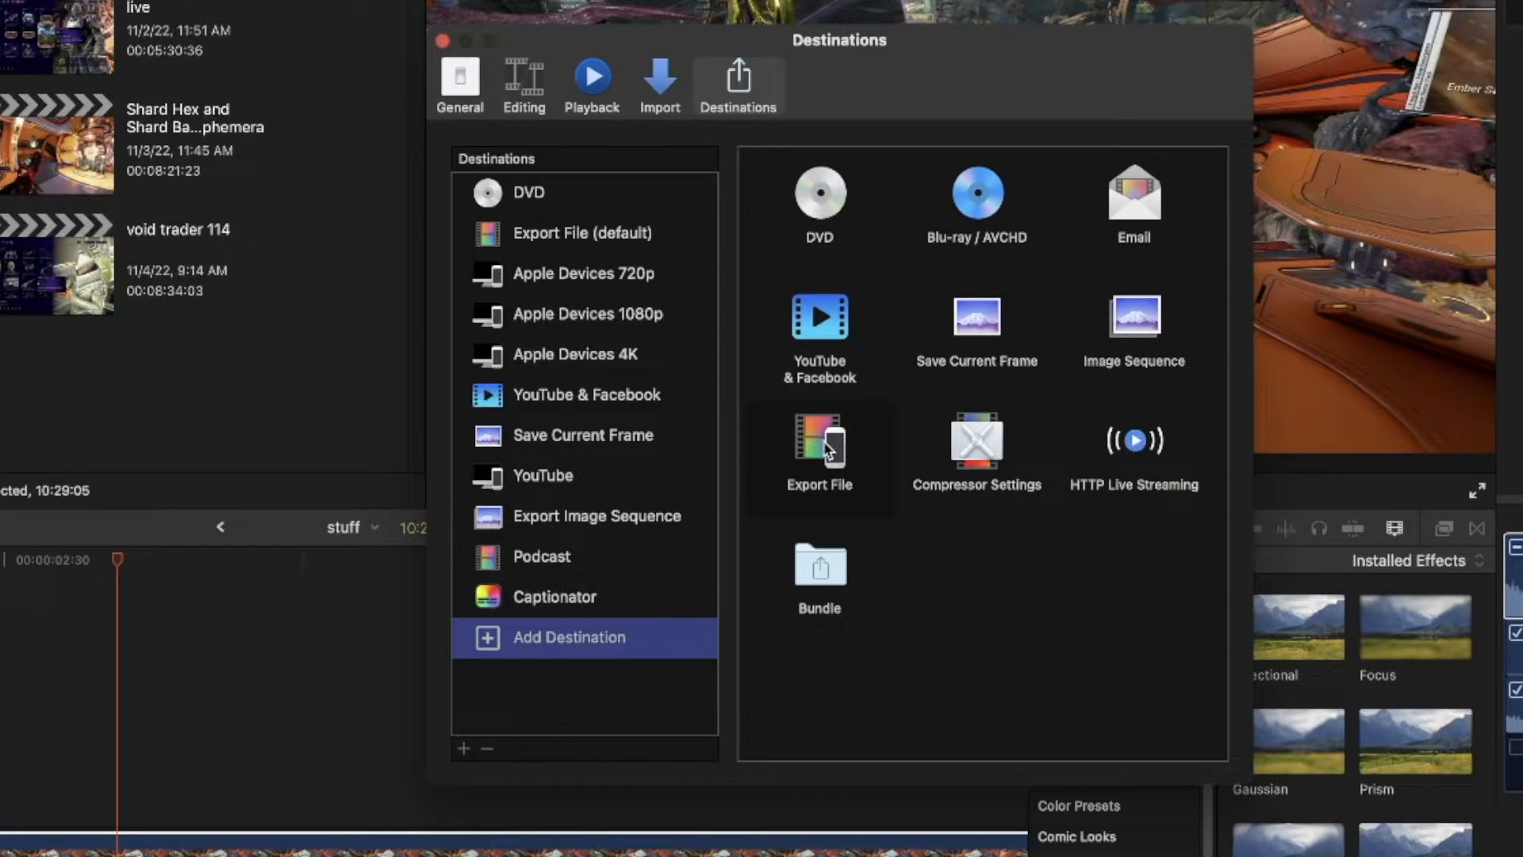
pyautogui.moveTo(819, 446); pyautogui.dragTo(601, 515)
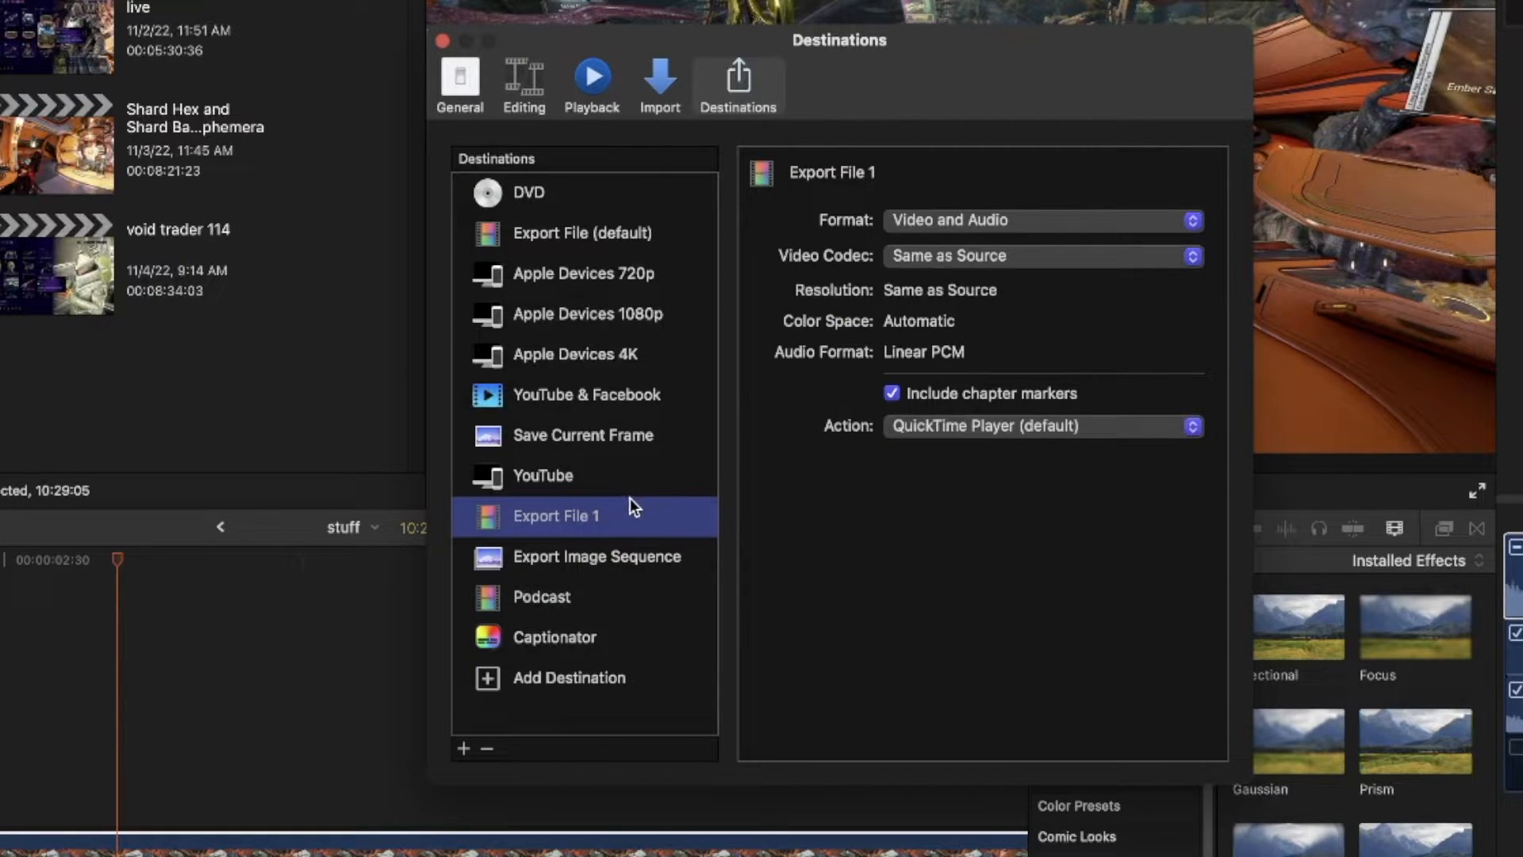
pyautogui.moveTo(563, 518)
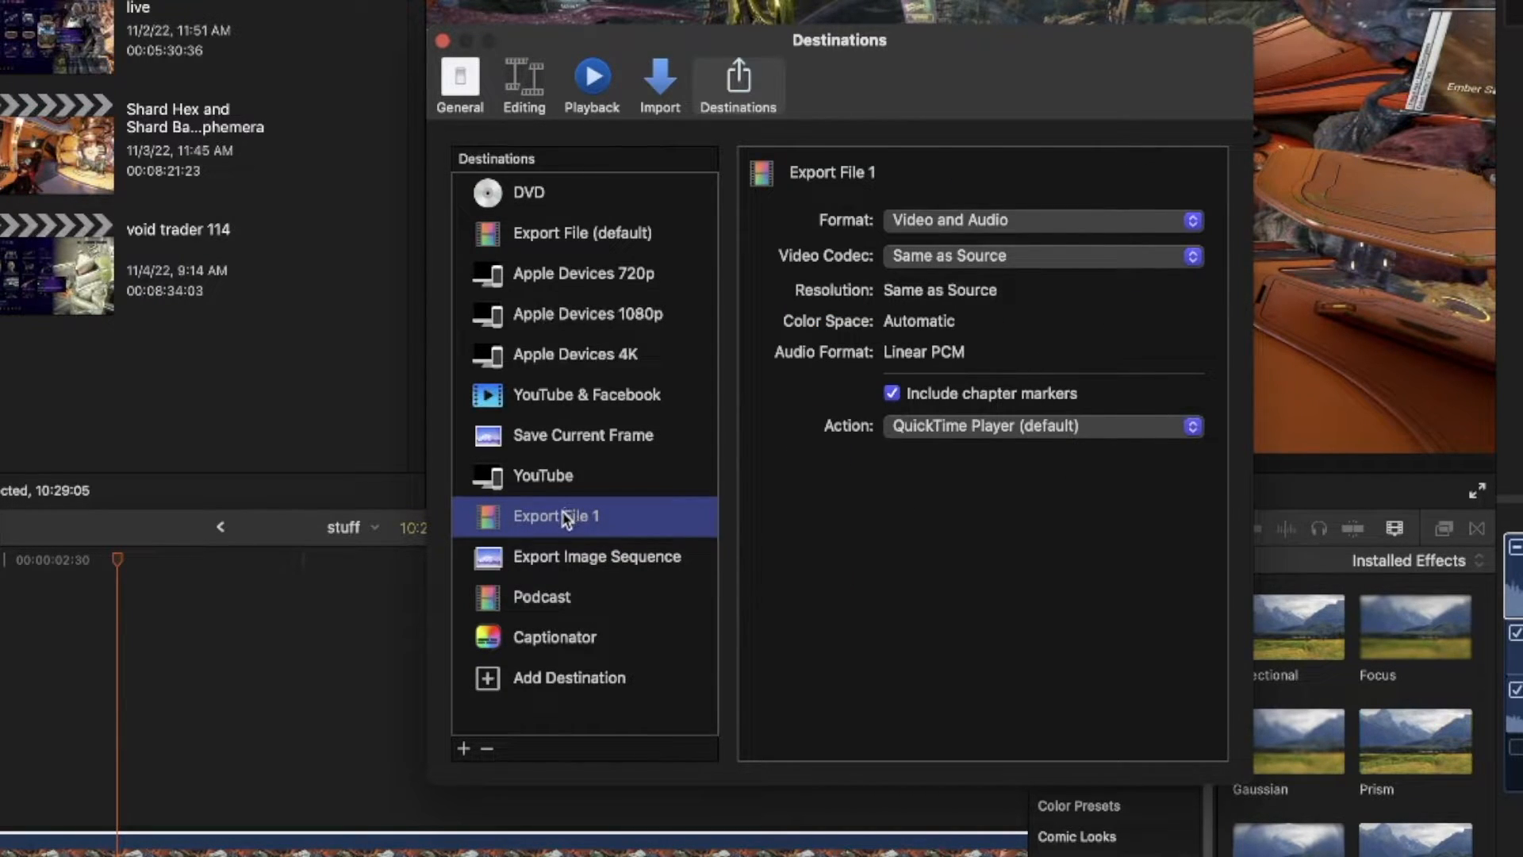
# Step: Rename the 'Export File 1' destination to 'Audio Only'
pyautogui.doubleClick(557, 515)
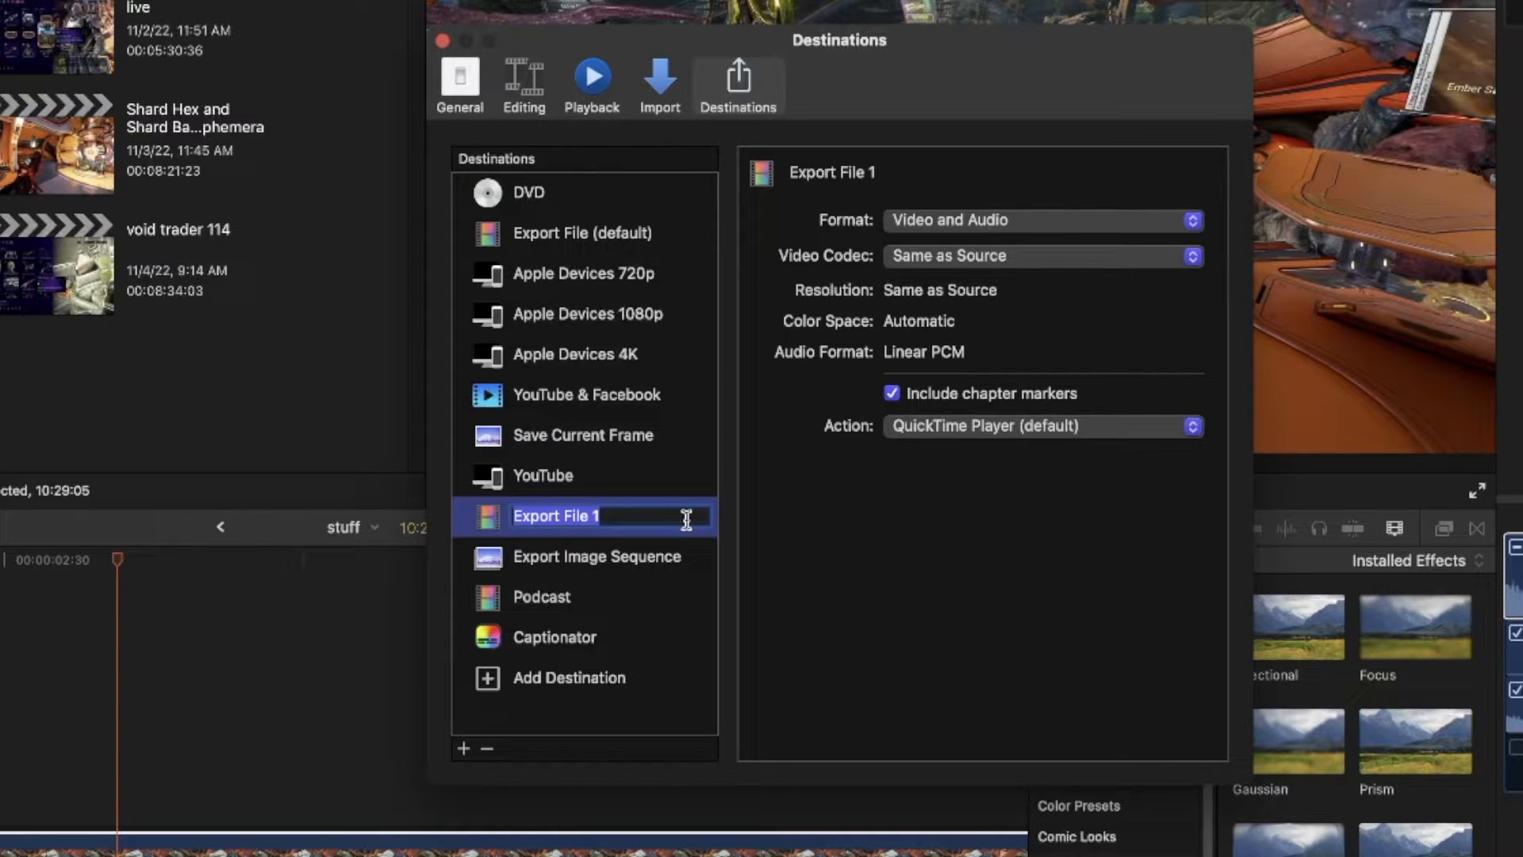
pyautogui.write('A')
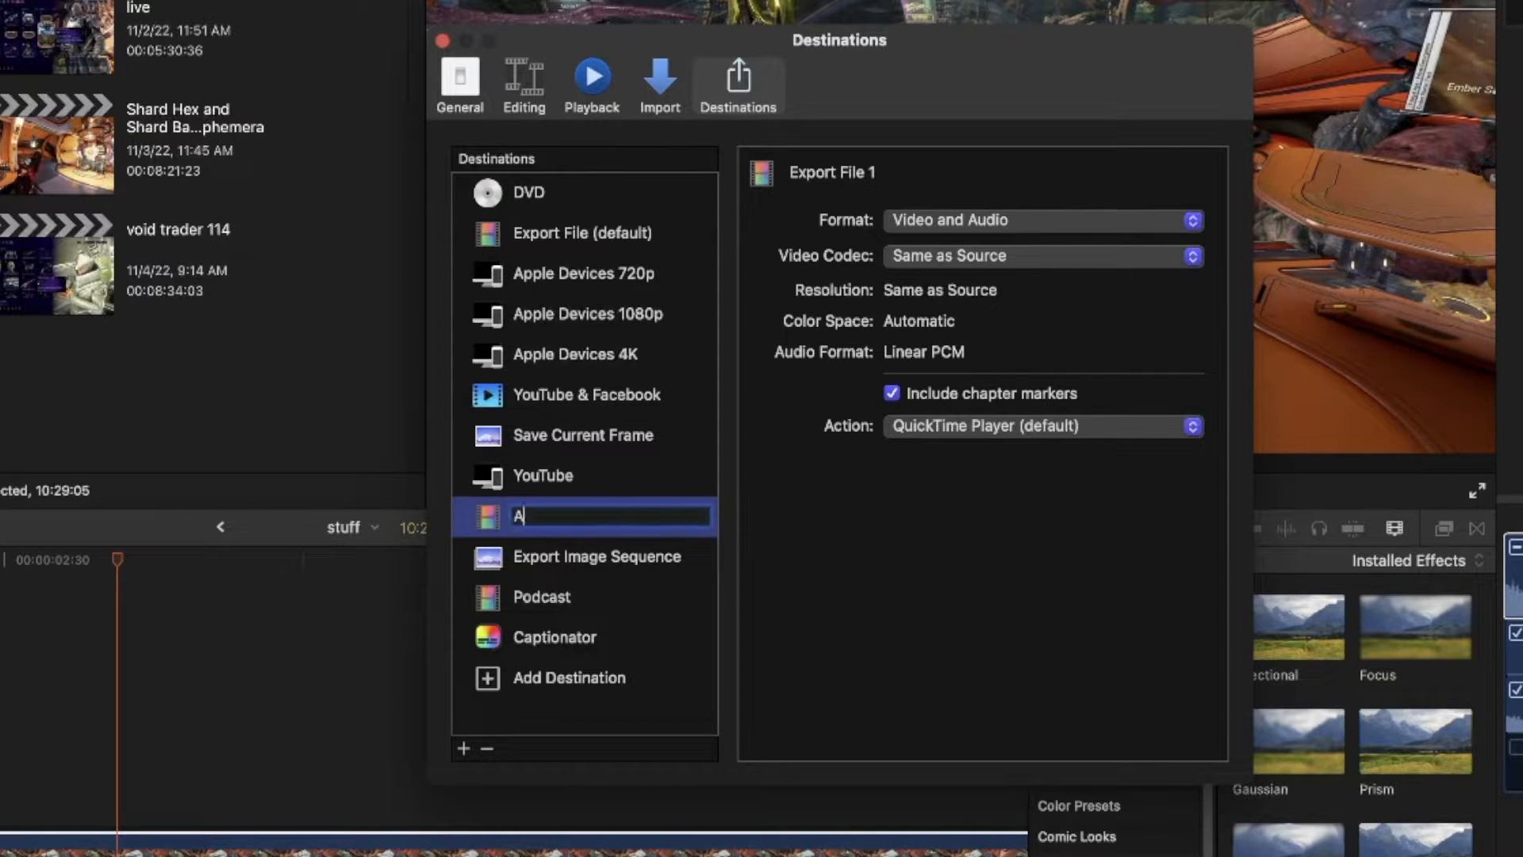
pyautogui.write('udio')
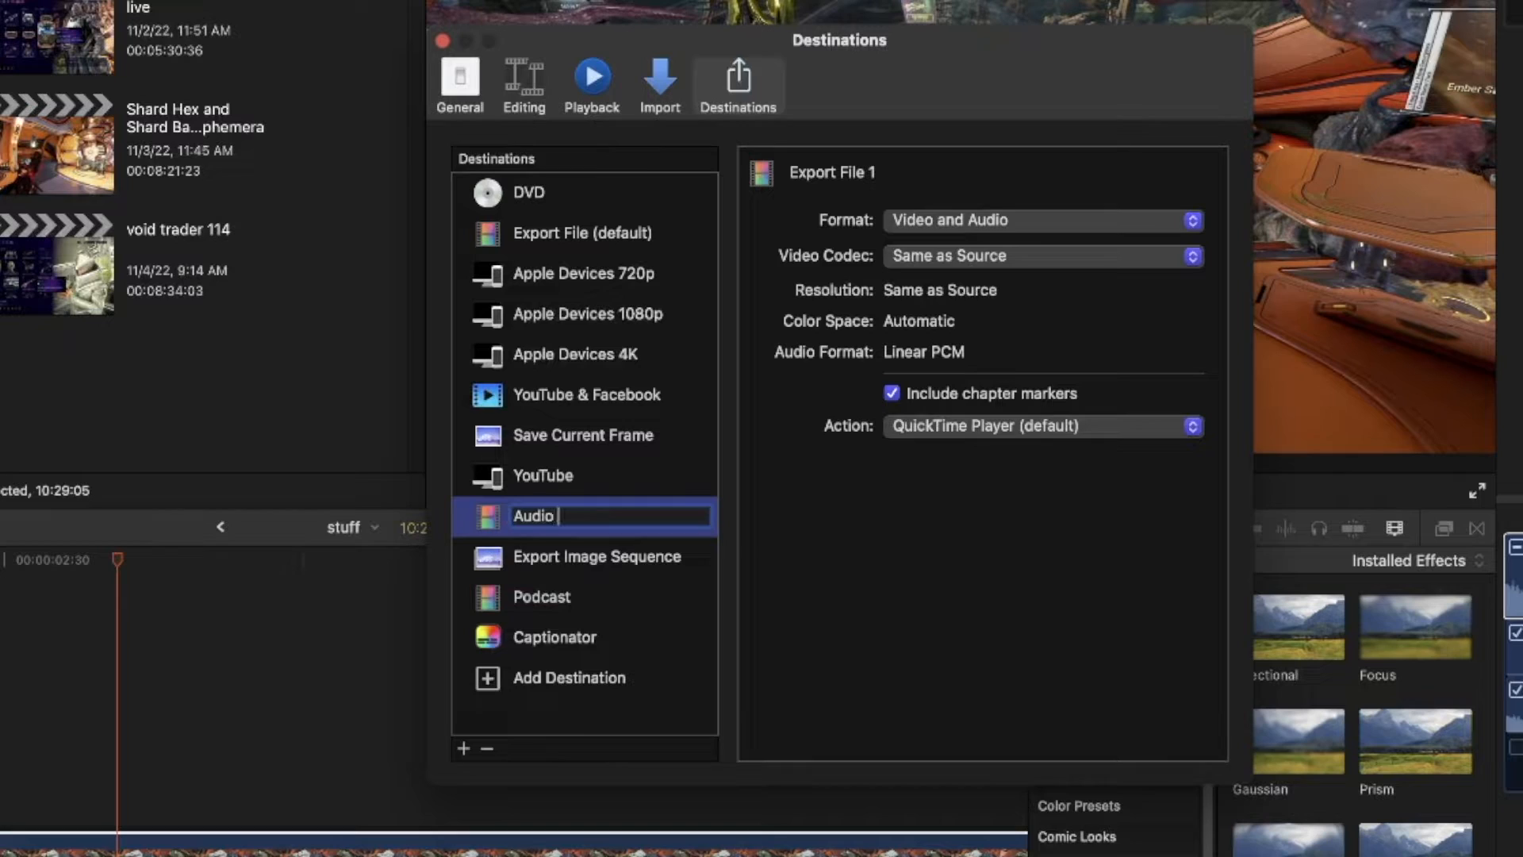
pyautogui.write('Onl')
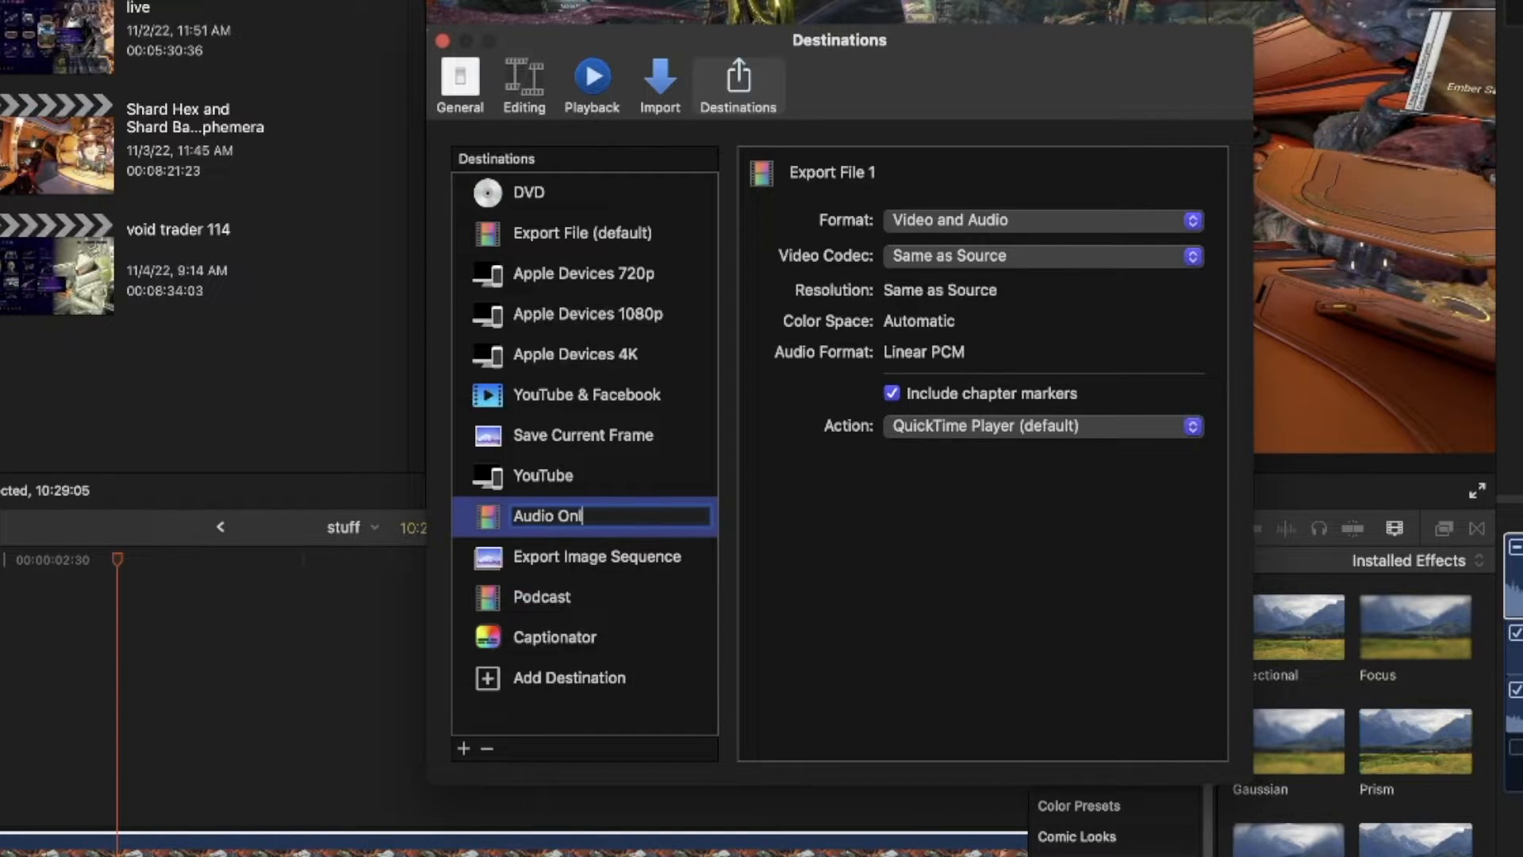
pyautogui.write('y')
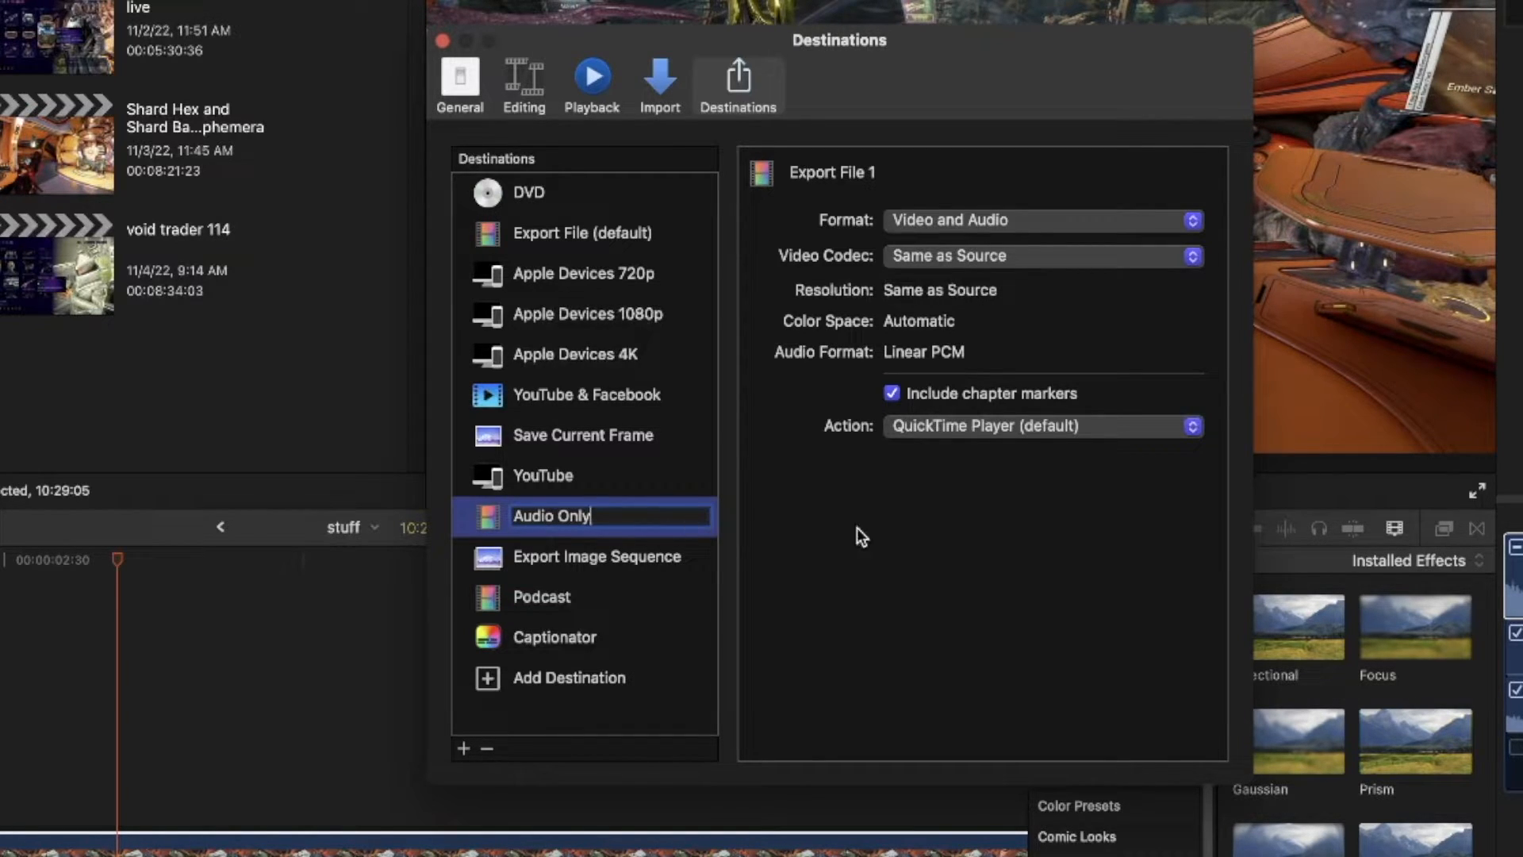
pyautogui.moveTo(976, 228)
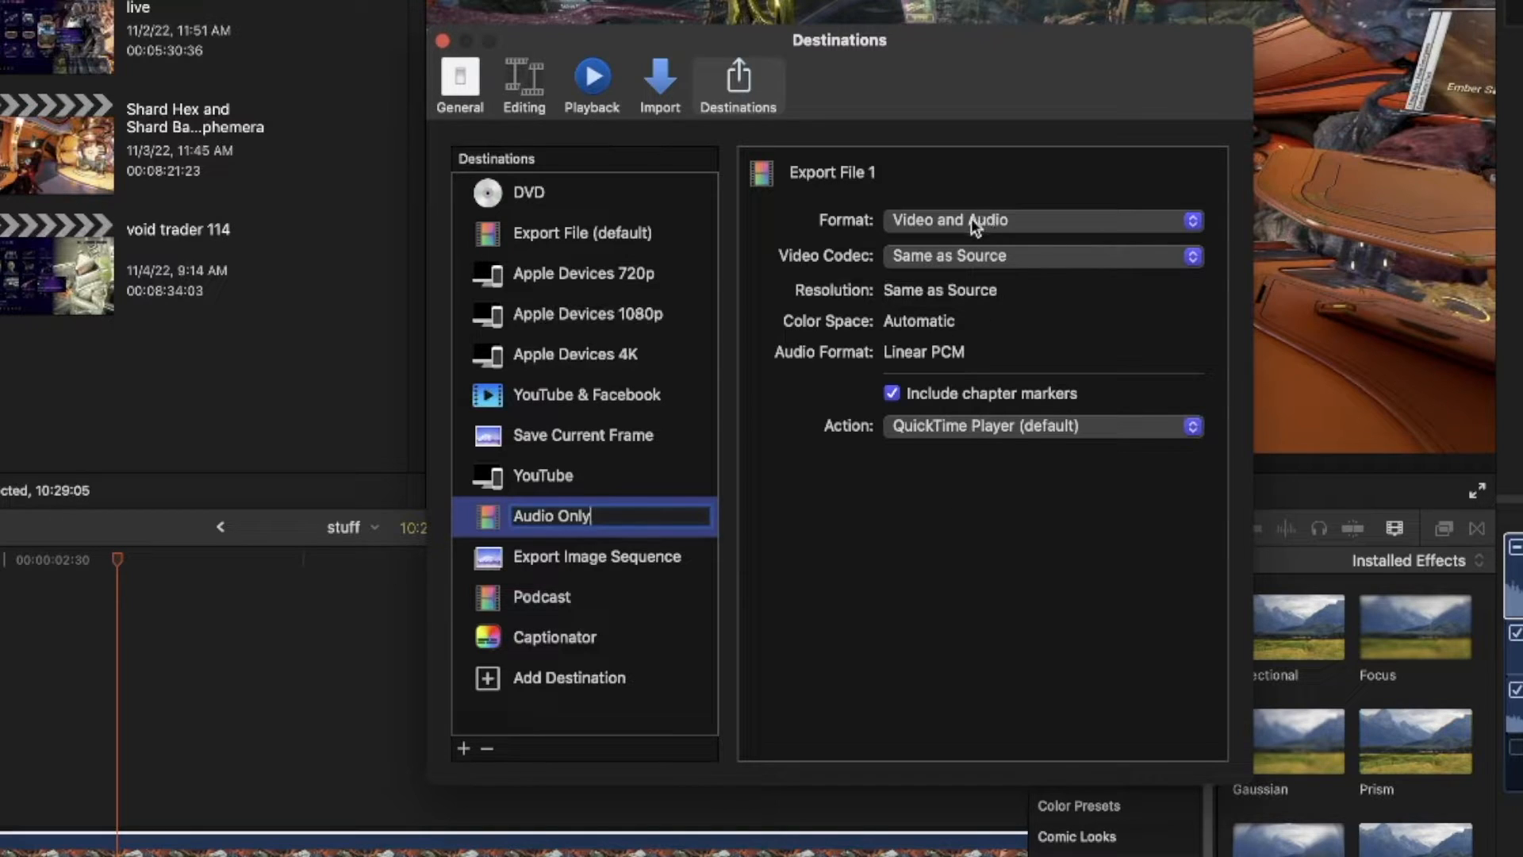
# Step: Set the Audio Only destination's format to Audio Only with MP3 audio
pyautogui.click(1042, 220)
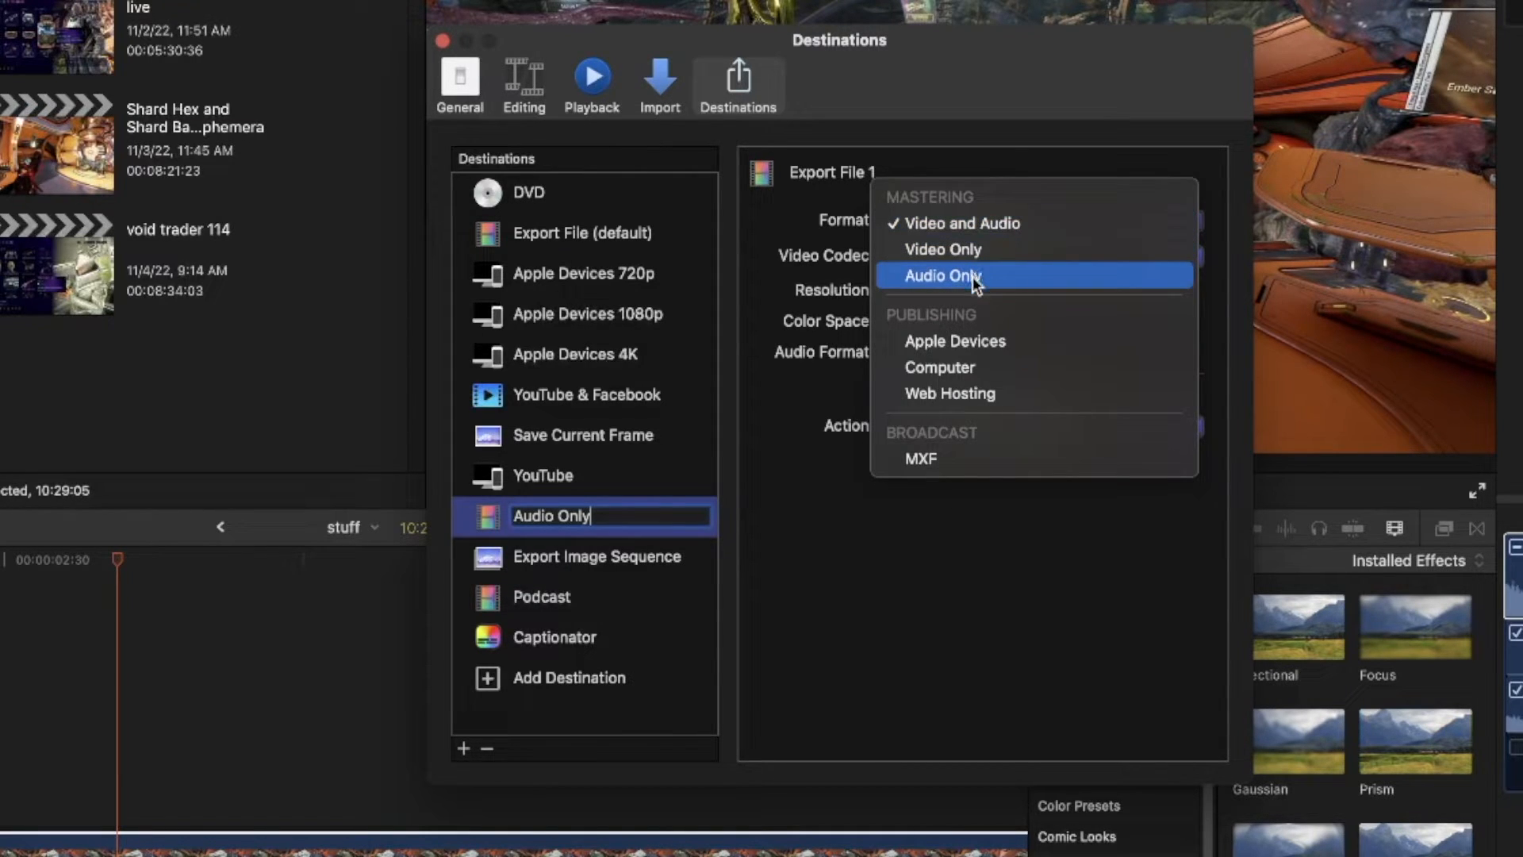
pyautogui.click(940, 275)
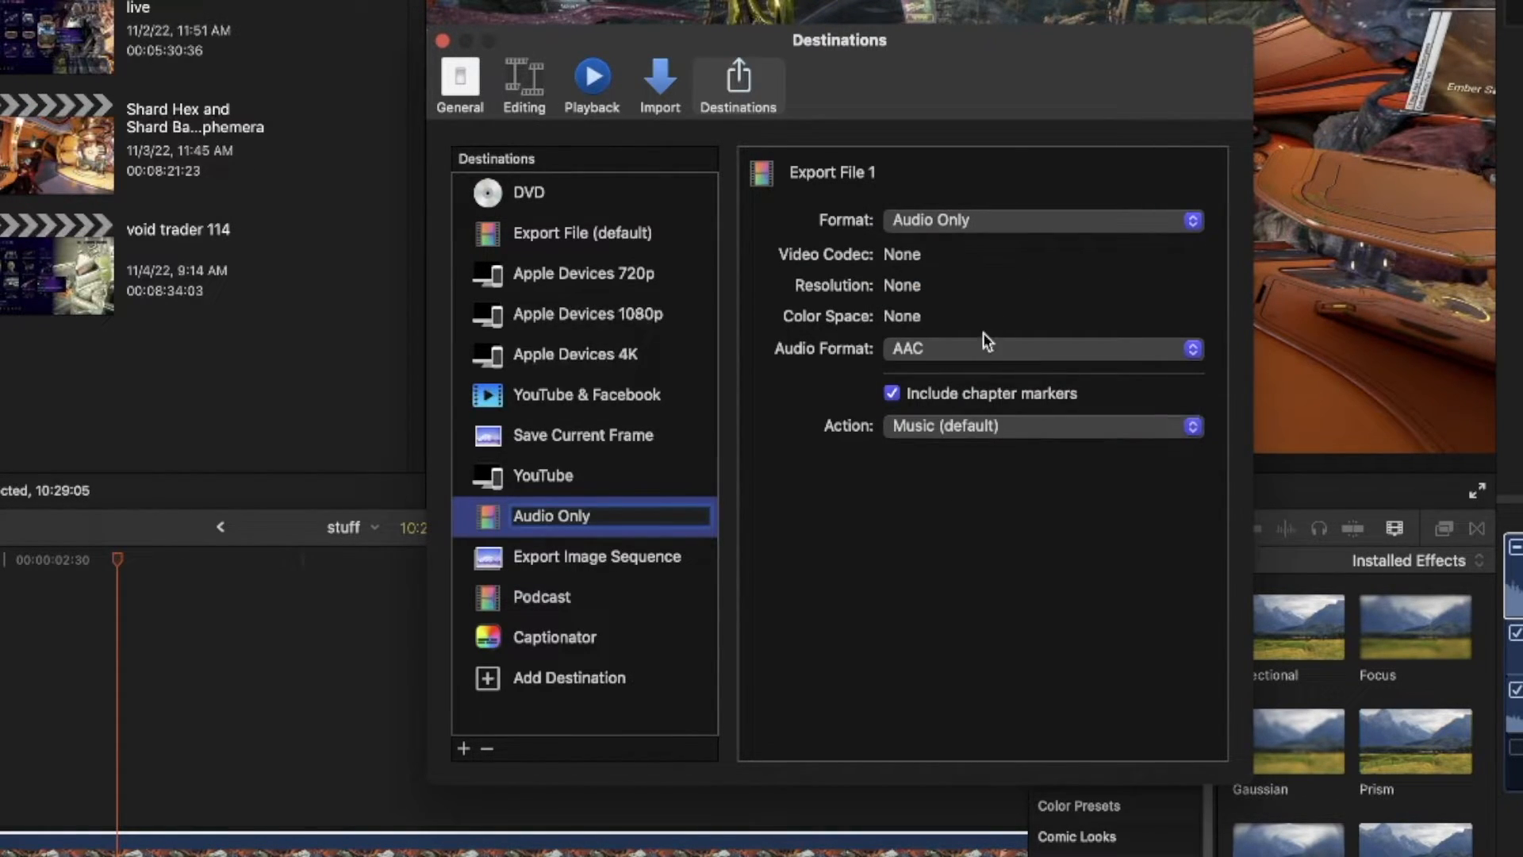
pyautogui.click(1042, 347)
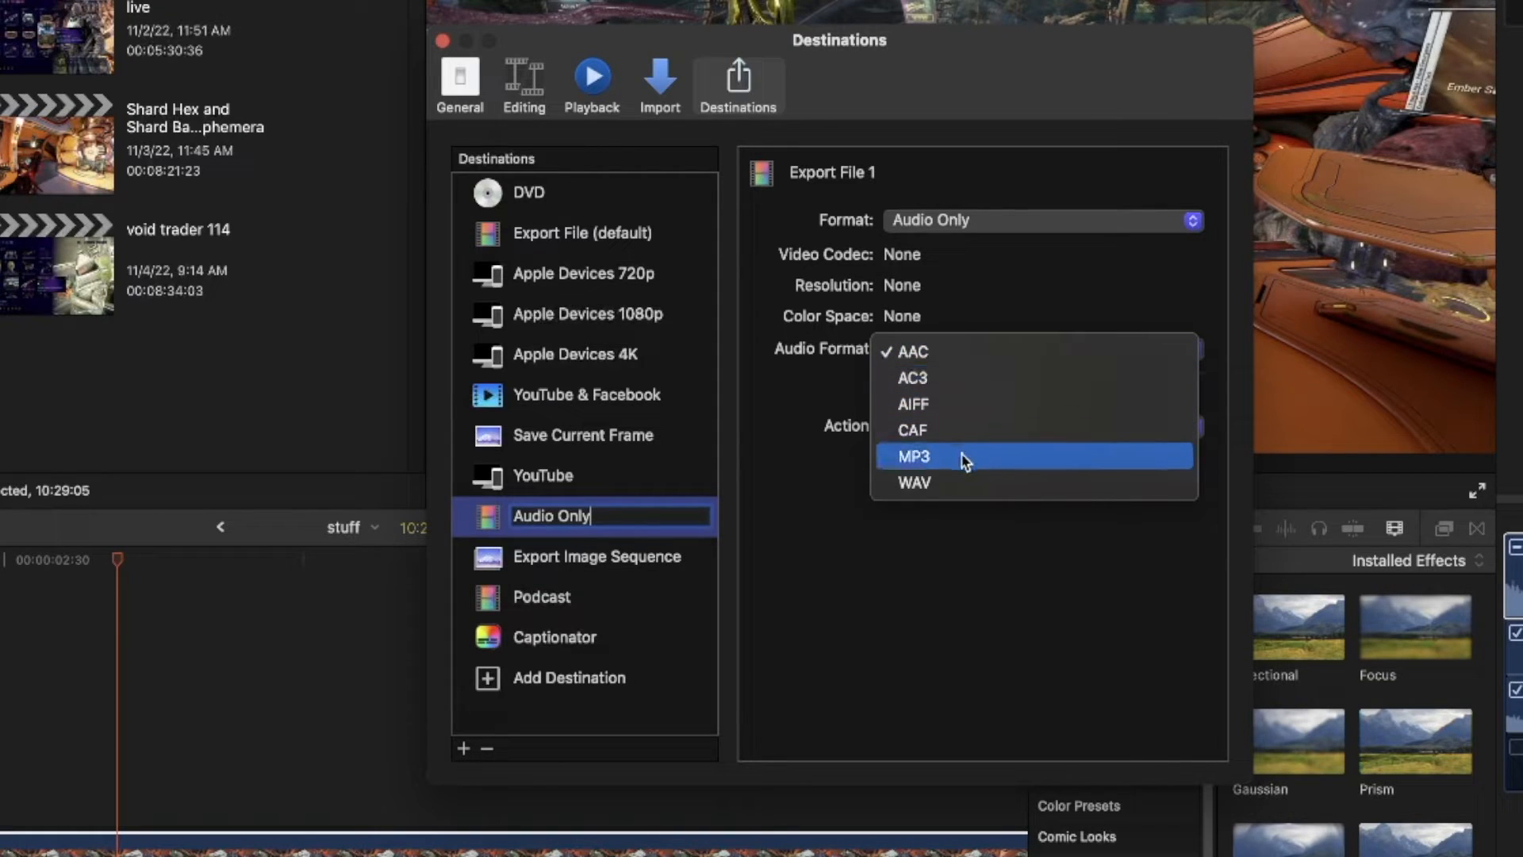
pyautogui.click(913, 456)
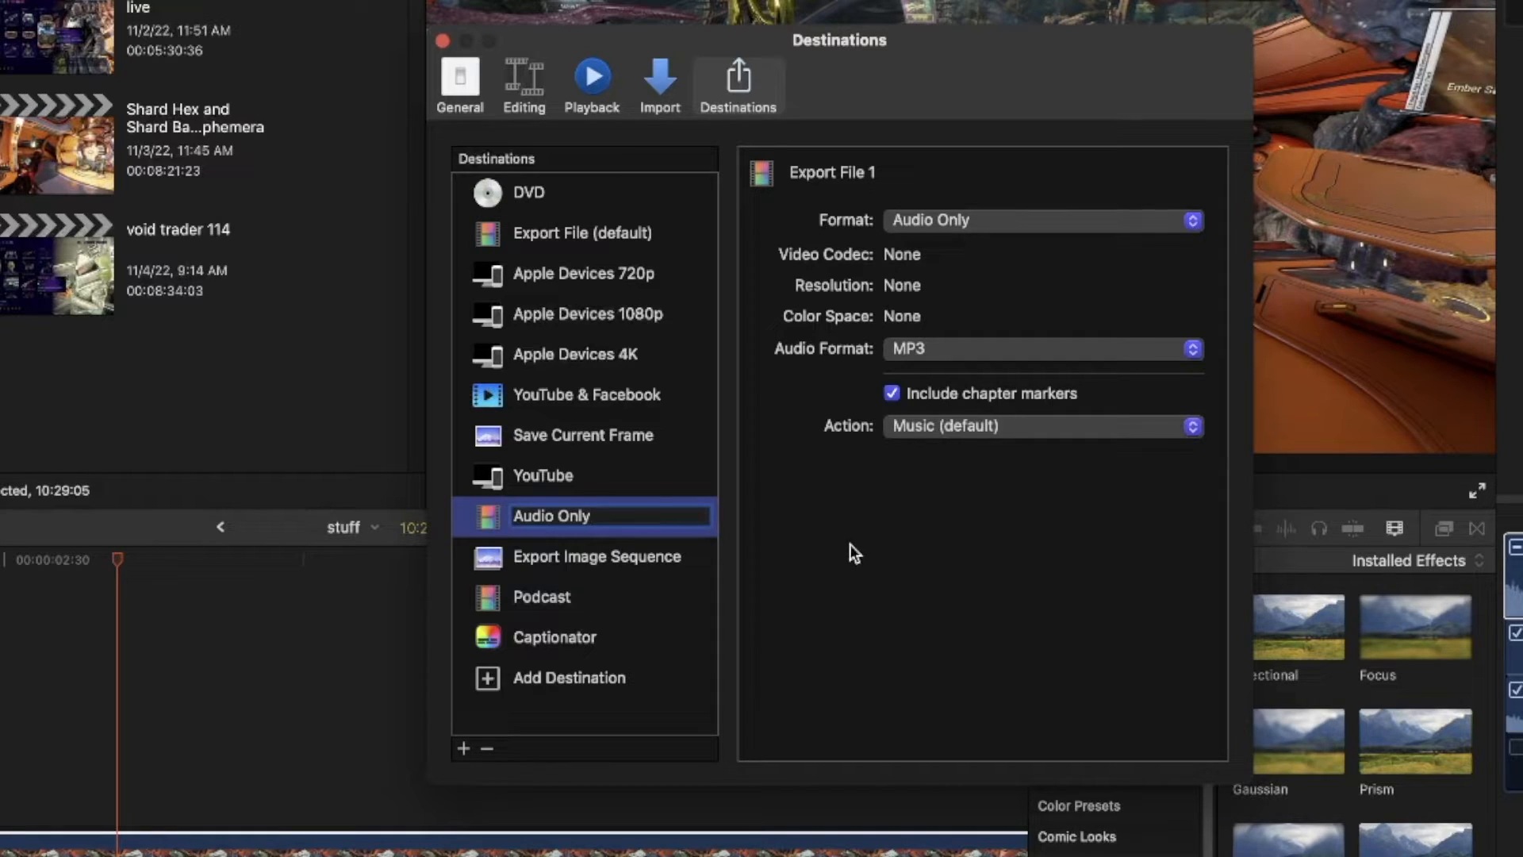
pyautogui.moveTo(854, 468)
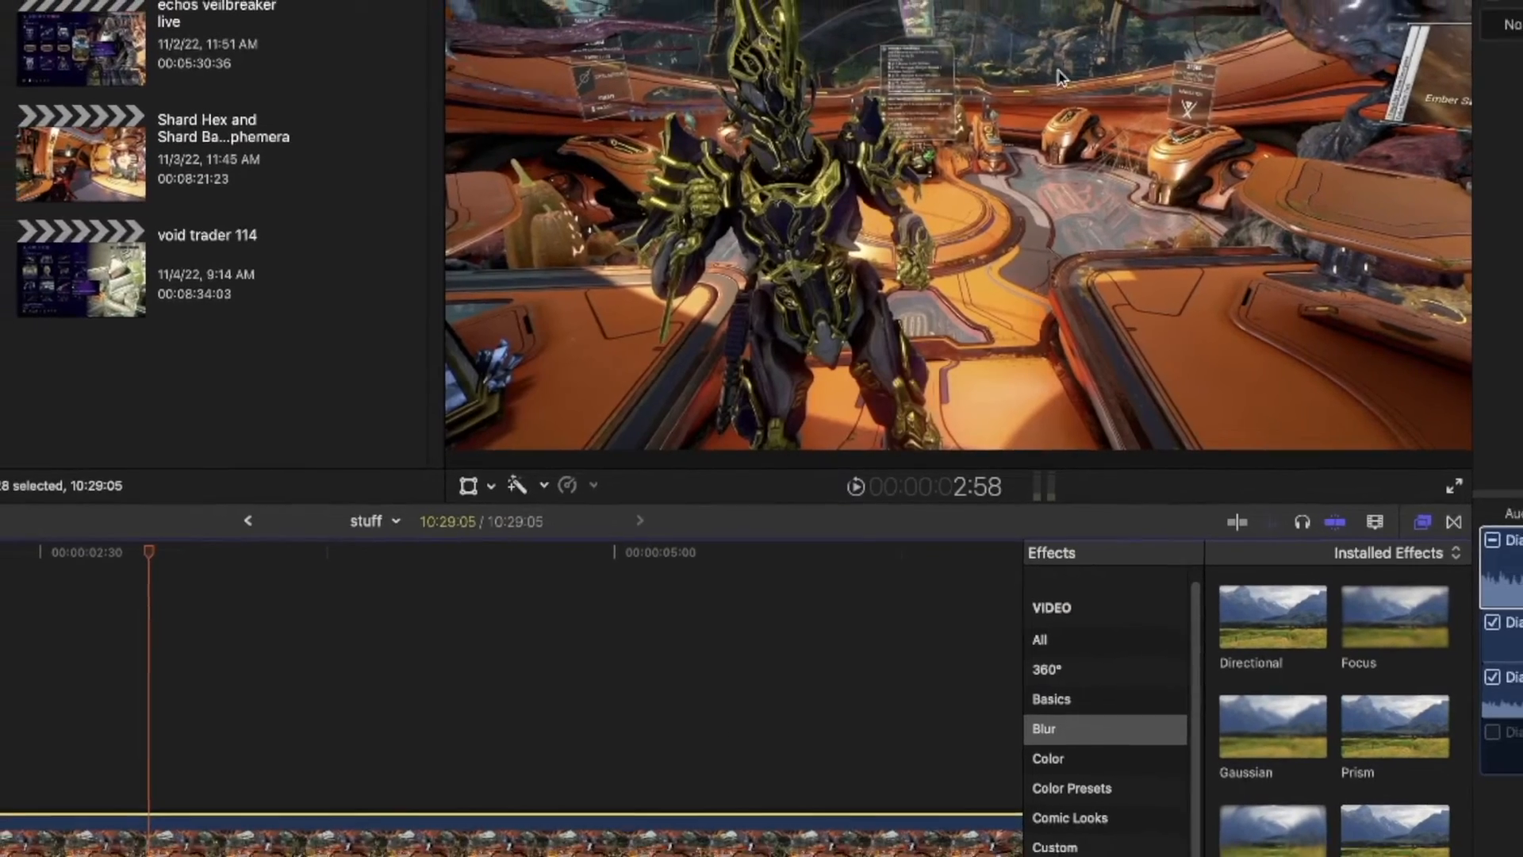
# Step: Share 'stuff' via the Audio Only destination to open its MP3 export window
pyautogui.click(1504, 17)
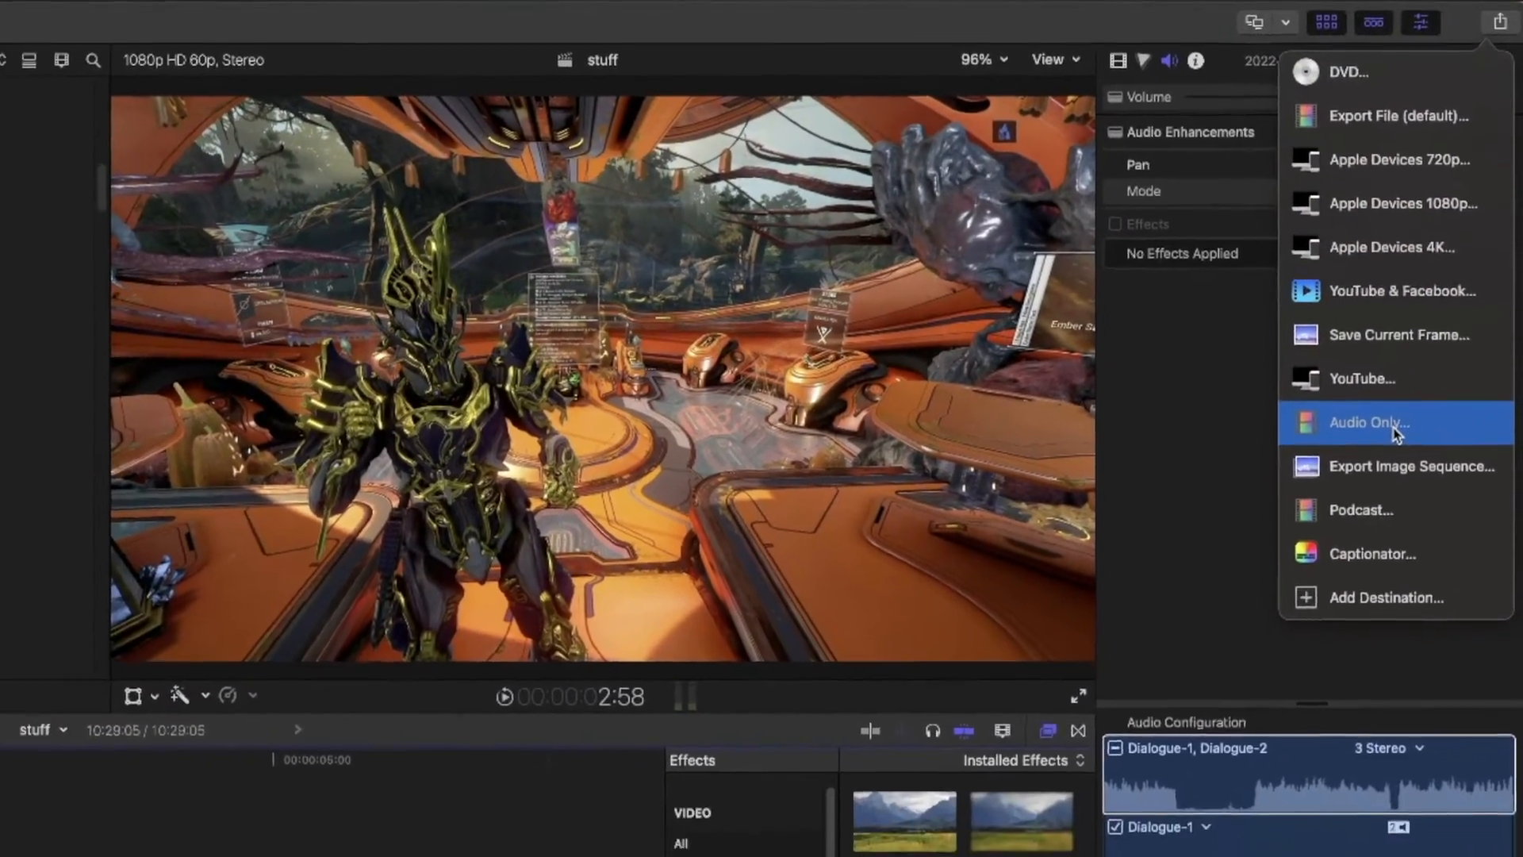
pyautogui.click(1368, 421)
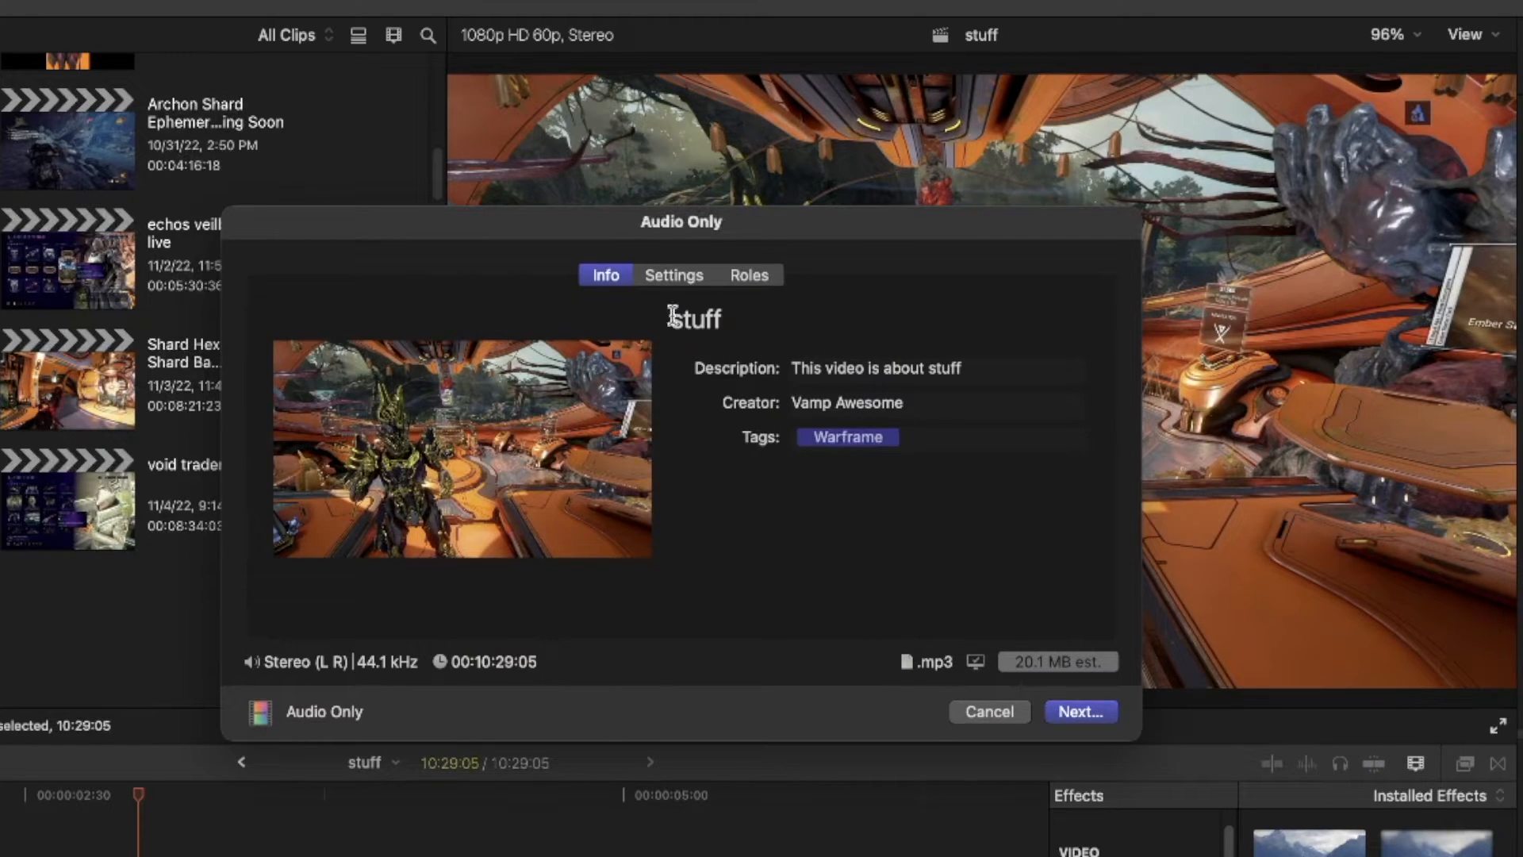
# Step: On the Settings tab, confirm the format is Audio Only and the audio format is MP3
pyautogui.click(673, 275)
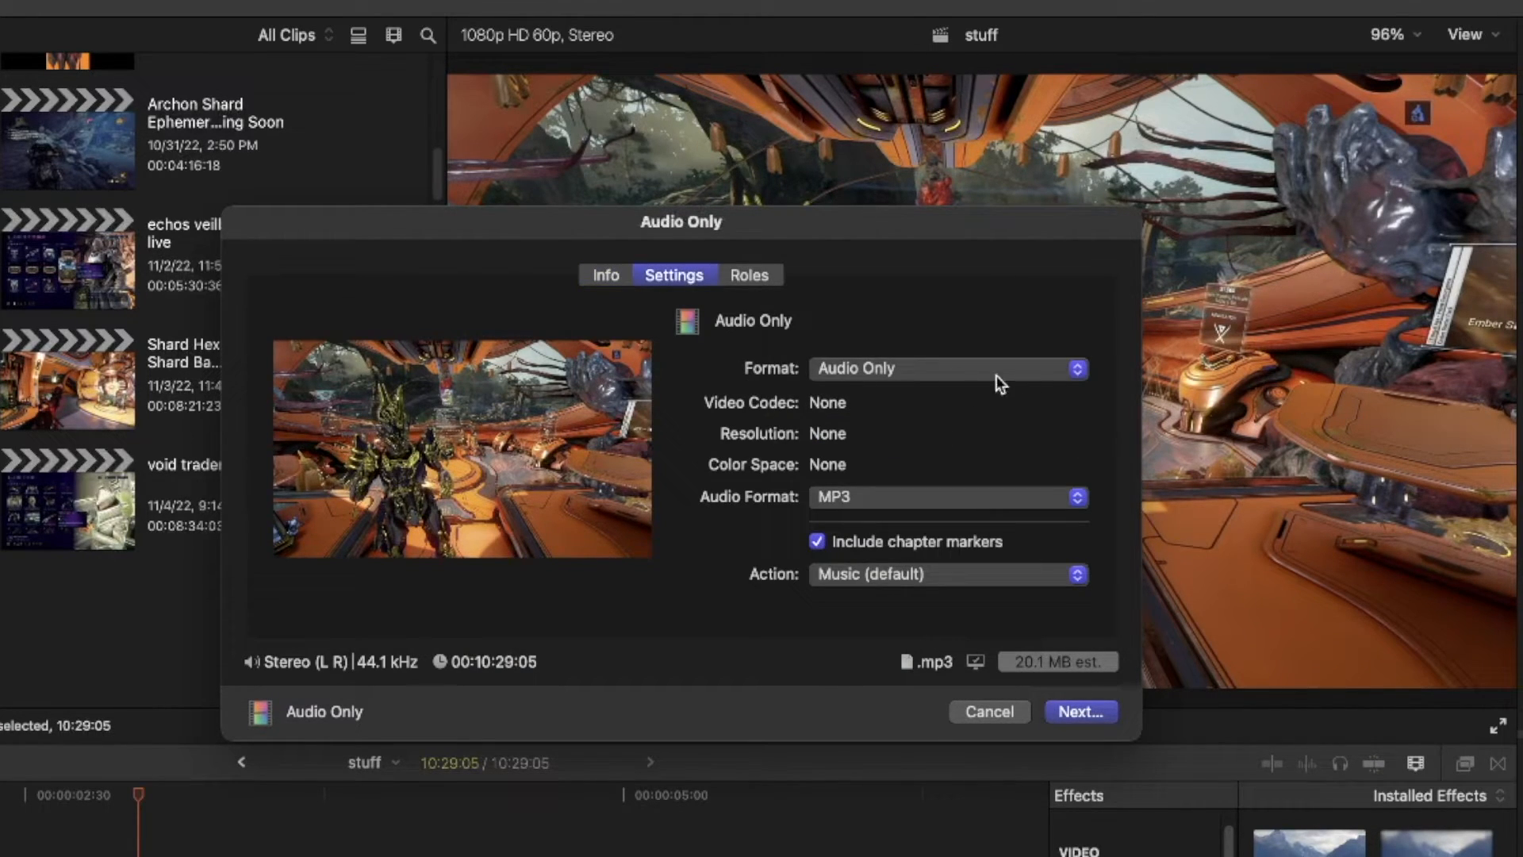
pyautogui.click(947, 368)
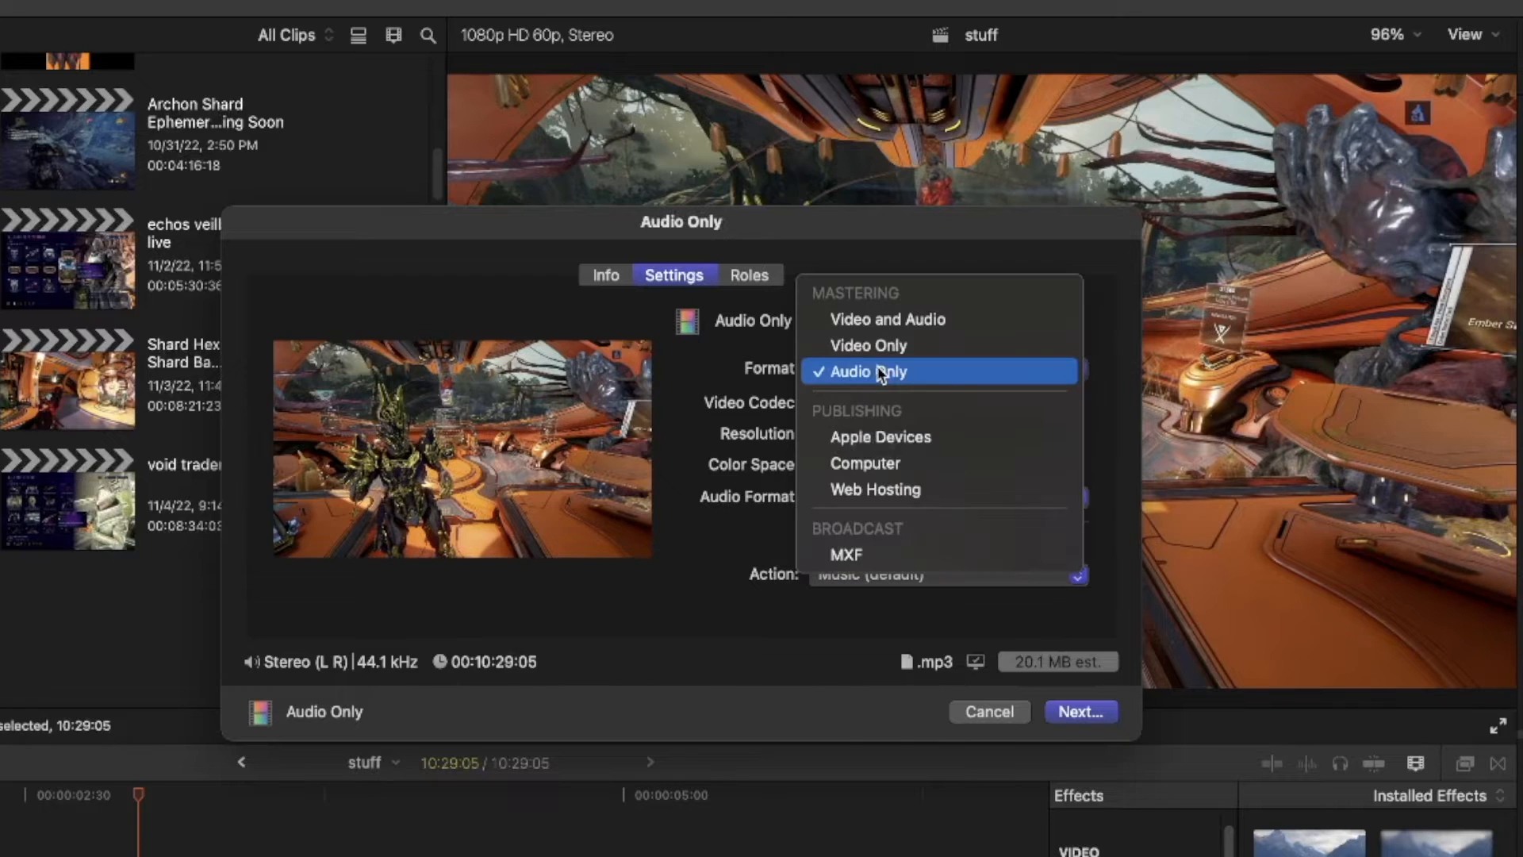
pyautogui.click(880, 372)
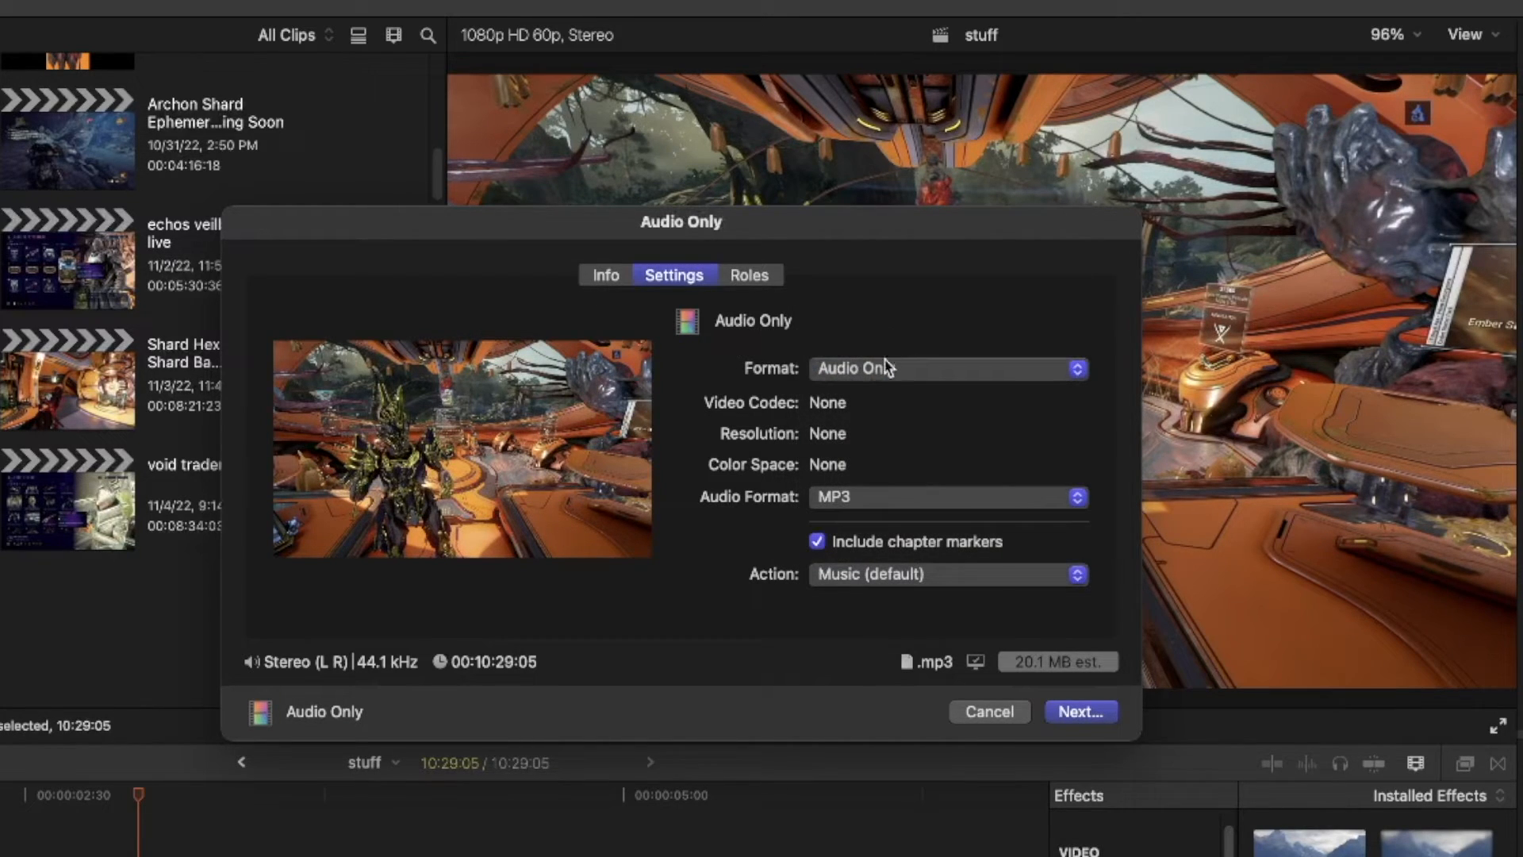
pyautogui.click(947, 368)
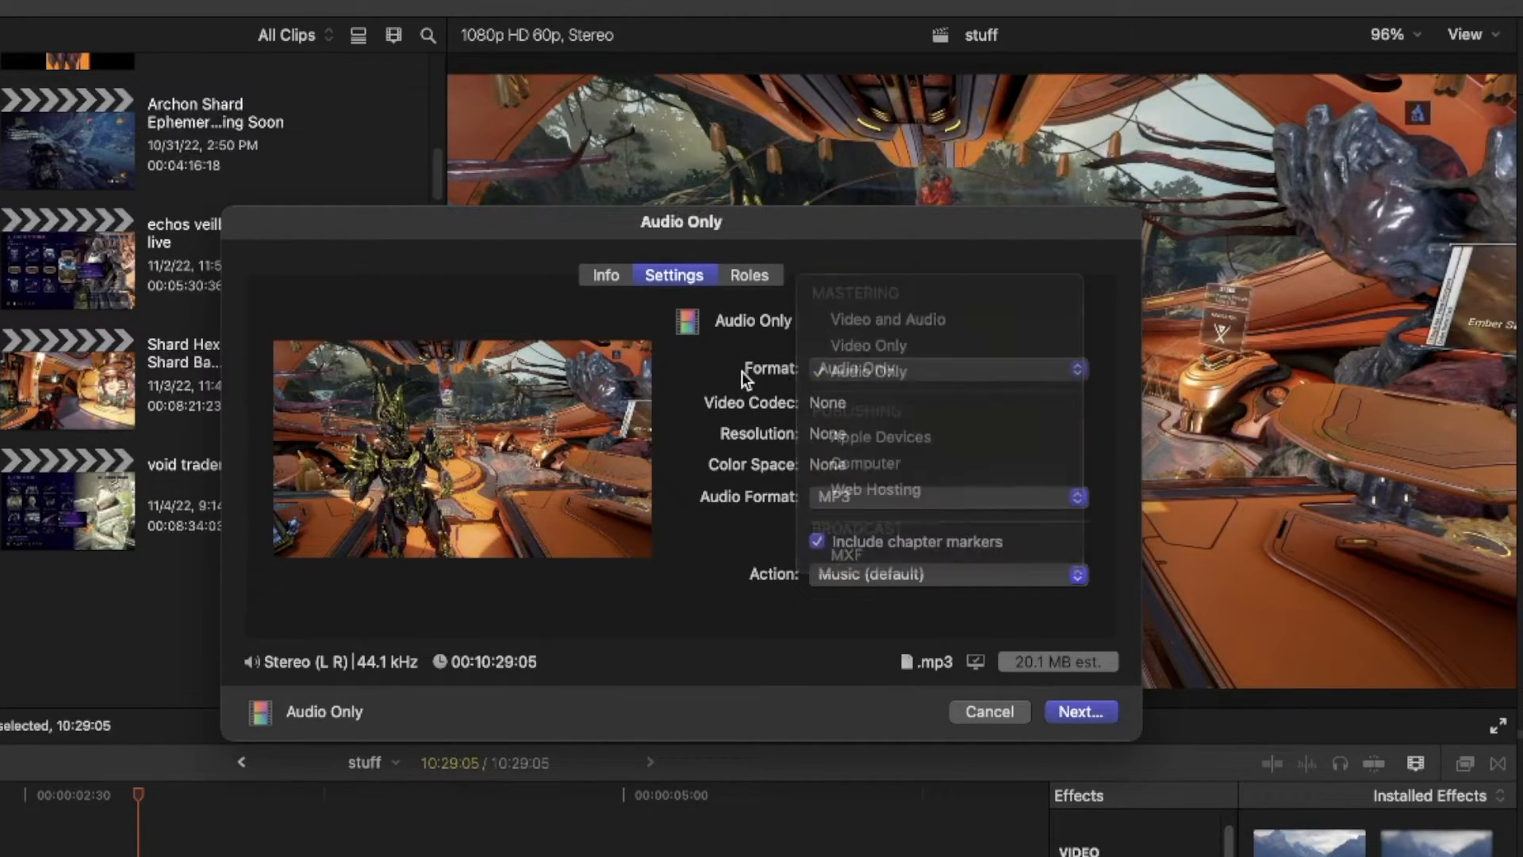
pyautogui.click(942, 497)
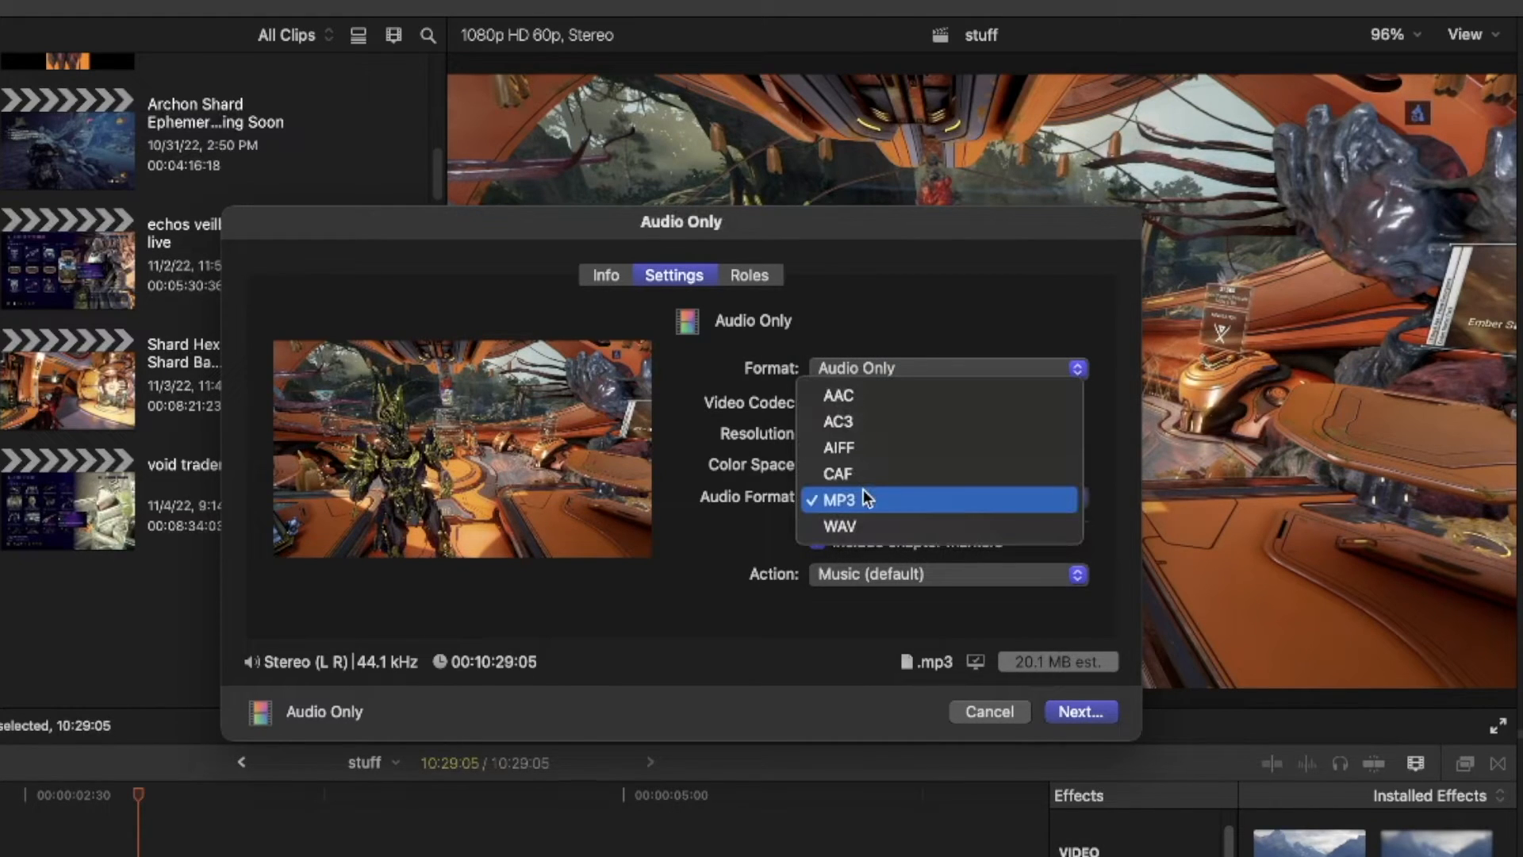
pyautogui.click(838, 499)
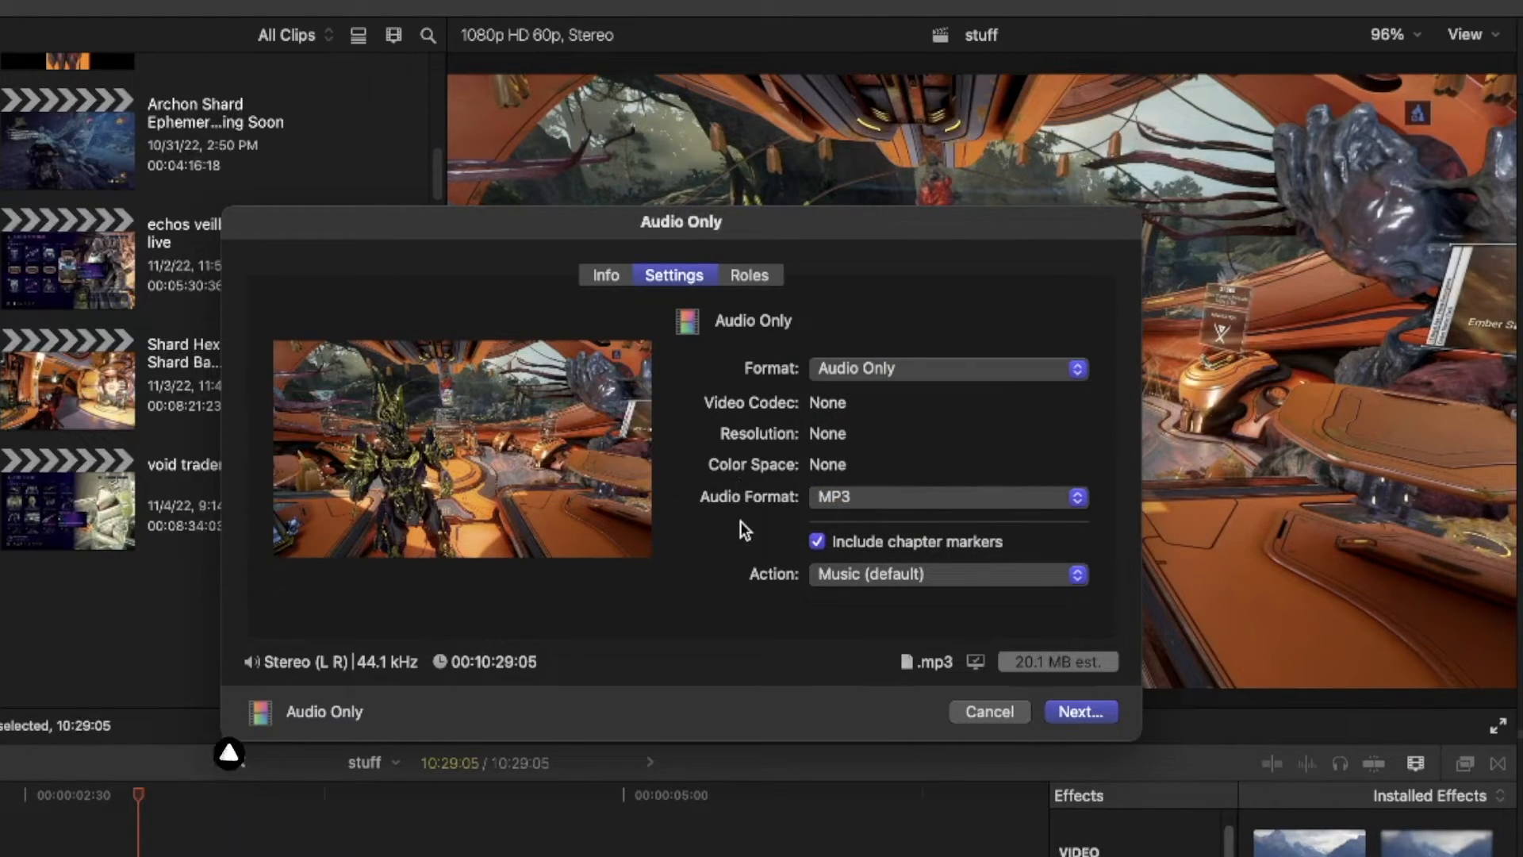